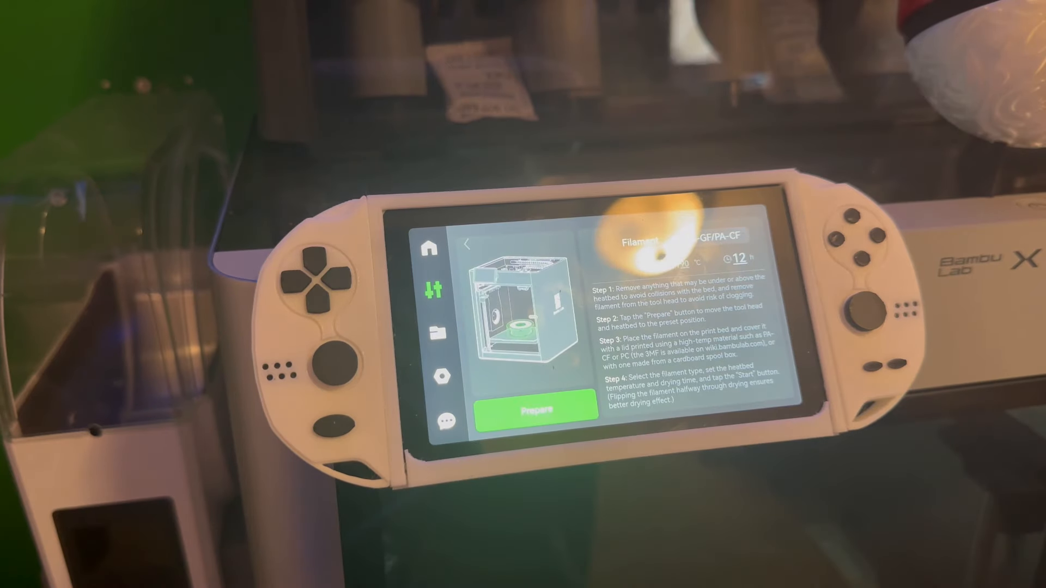
Step: Prepare the printer, acknowledge completion, and start the 12-hour PAHT-CF drying cycle
{"action": "left_click", "coordinate": [536, 409]}
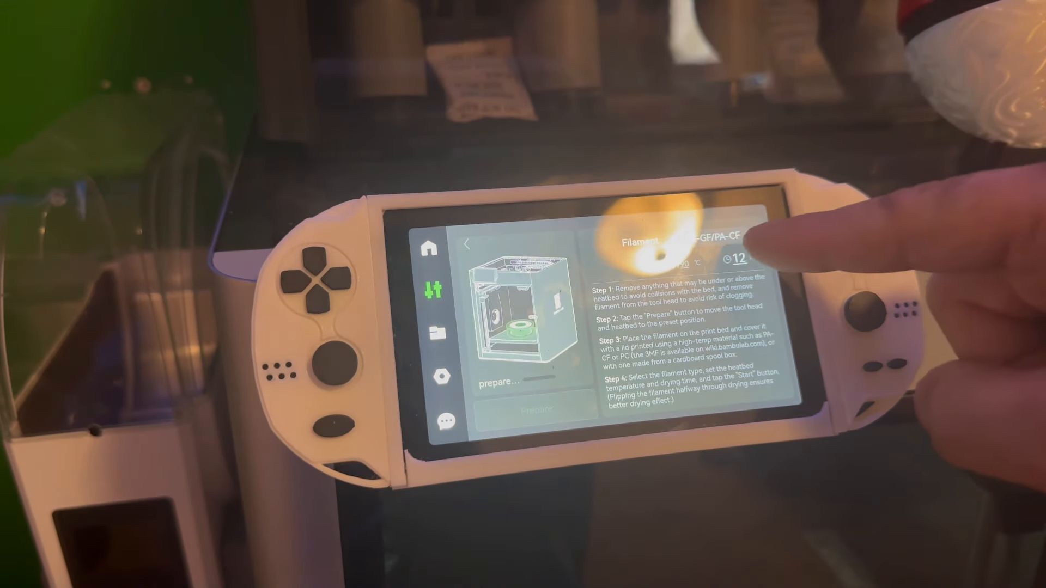
{"action": "left_click", "coordinate": [687, 239]}
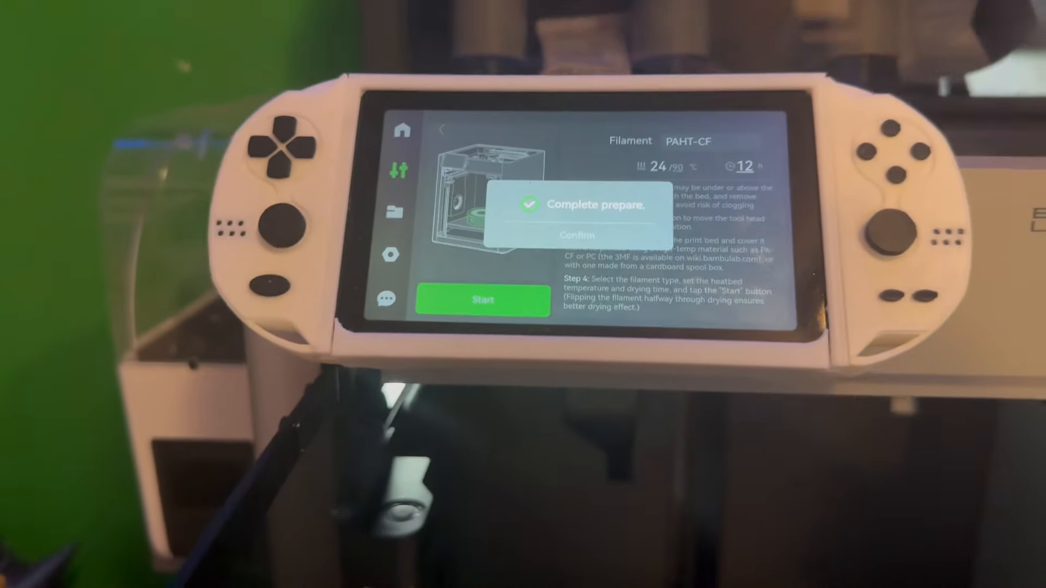
{"action": "left_click", "coordinate": [576, 235]}
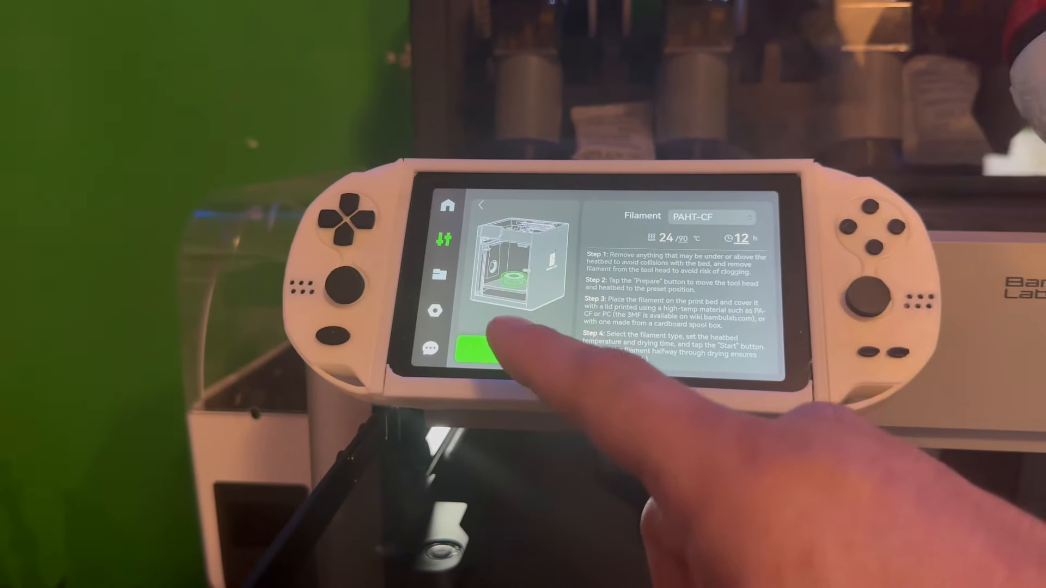
{"action": "left_click", "coordinate": [477, 353]}
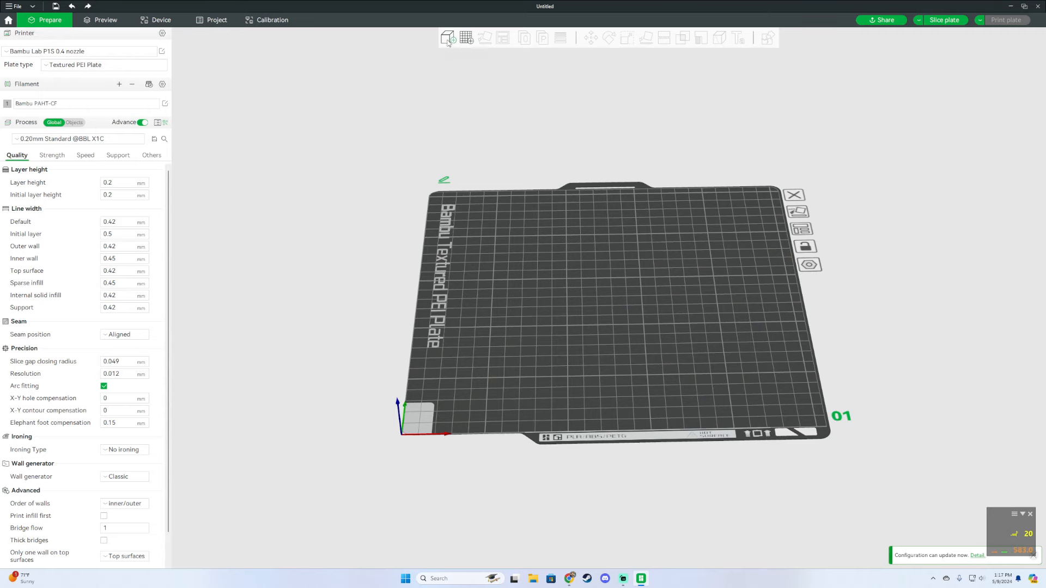
Step: Import the Tuckable Holster Clip model from the downloads folder onto the plate
{"action": "left_click", "coordinate": [448, 37]}
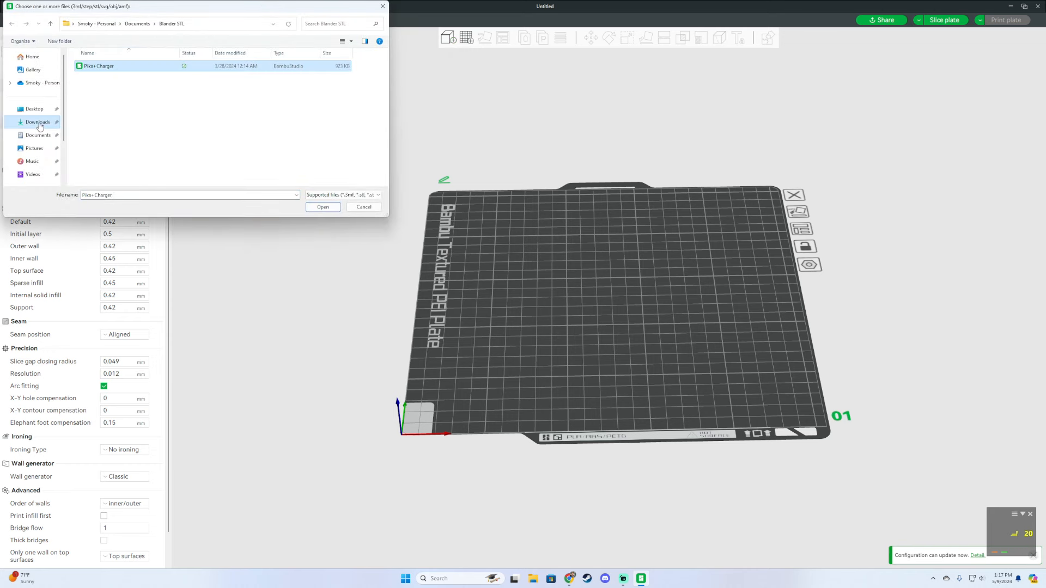
{"action": "left_click", "coordinate": [322, 206]}
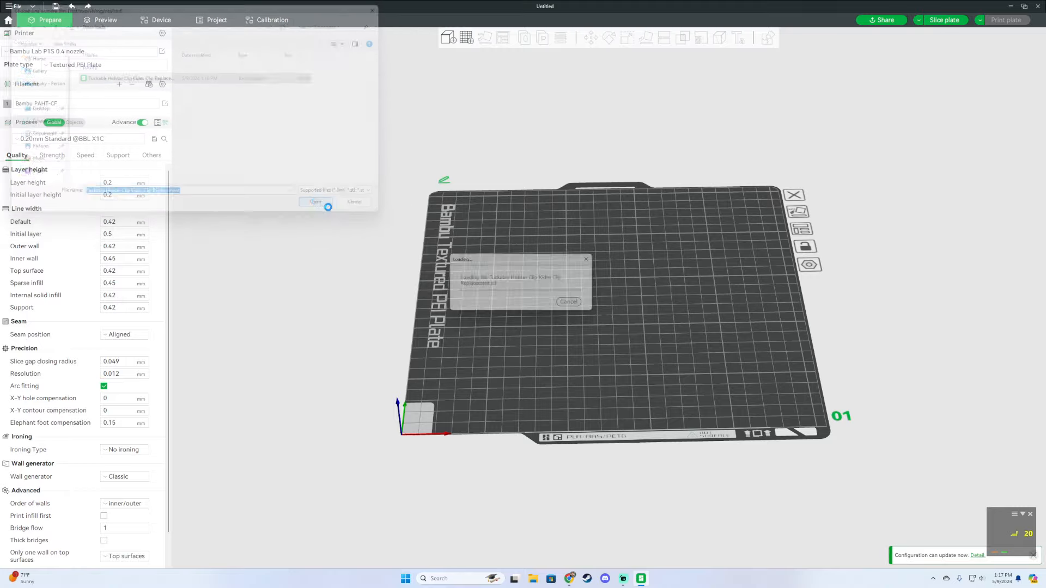
{"action": "left_click", "coordinate": [316, 202]}
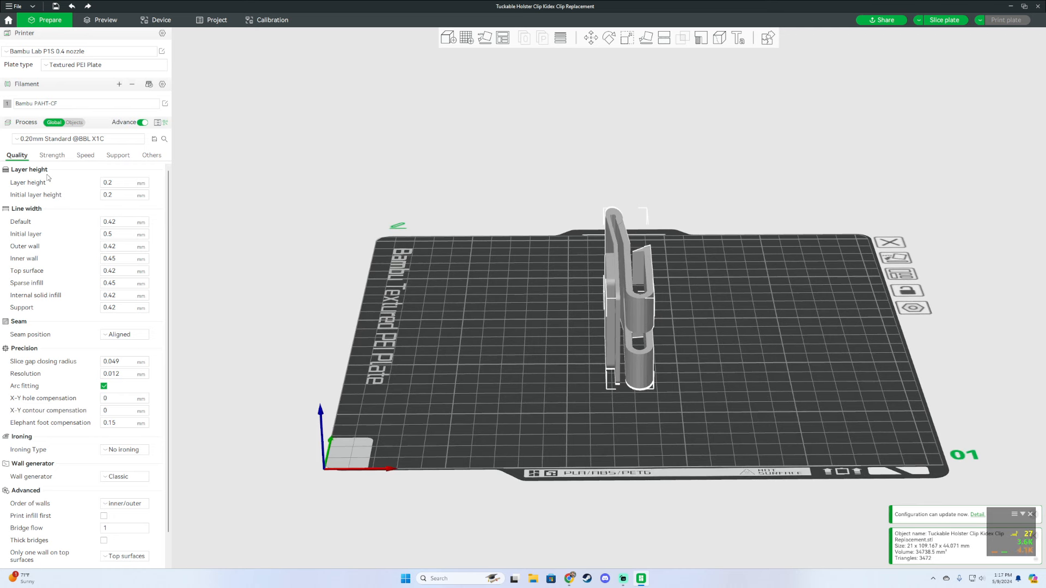
{"action": "mouse_move", "coordinate": [66, 203]}
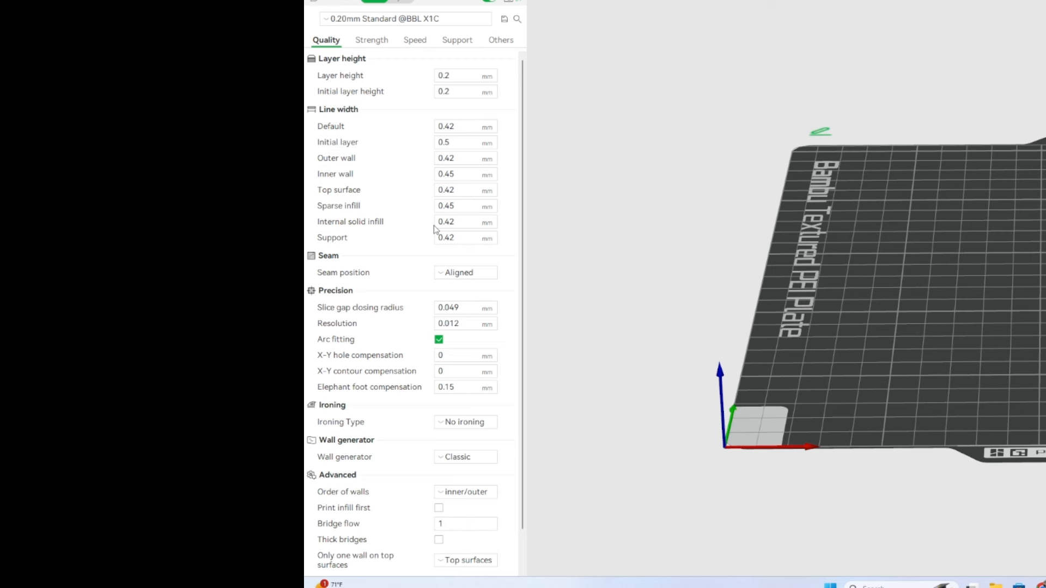
{"action": "mouse_move", "coordinate": [459, 42]}
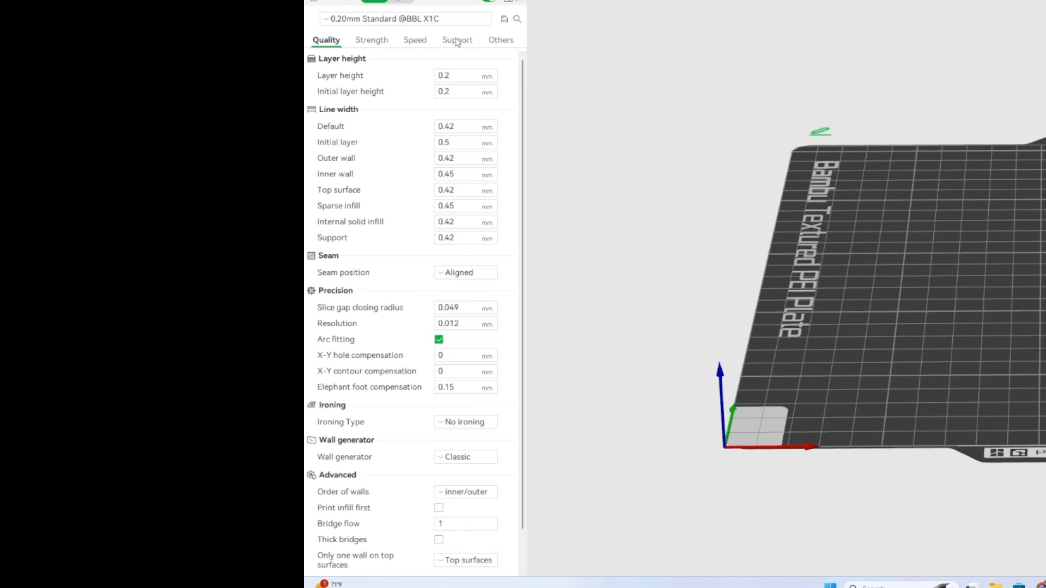
Step: Enable tree(auto) supports, Tree Slim style, 20° threshold, grown from the build plate only
{"action": "left_click", "coordinate": [457, 40]}
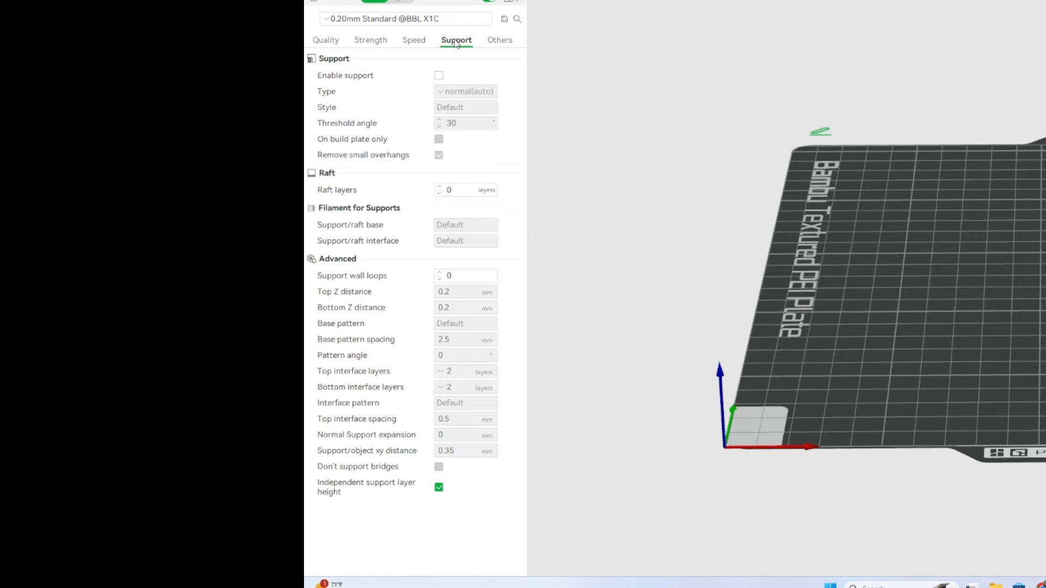
{"action": "left_click", "coordinate": [437, 75]}
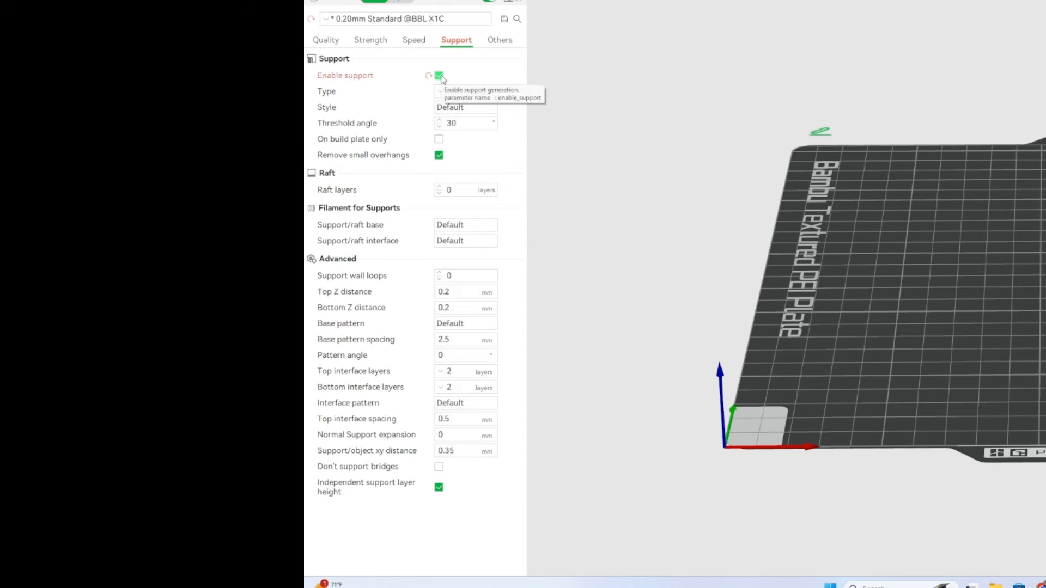
{"action": "left_click", "coordinate": [465, 91]}
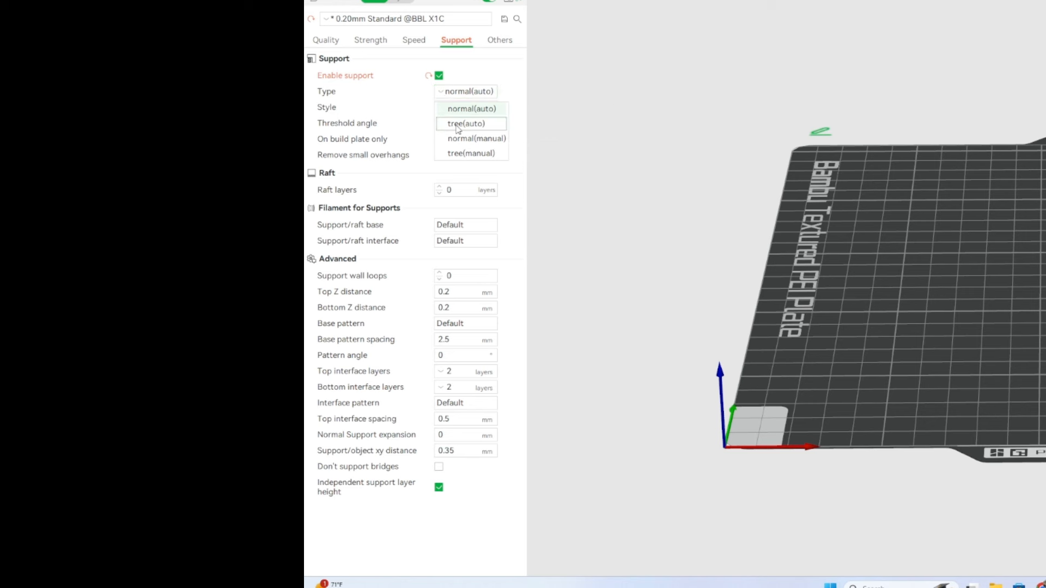
{"action": "left_click", "coordinate": [465, 123]}
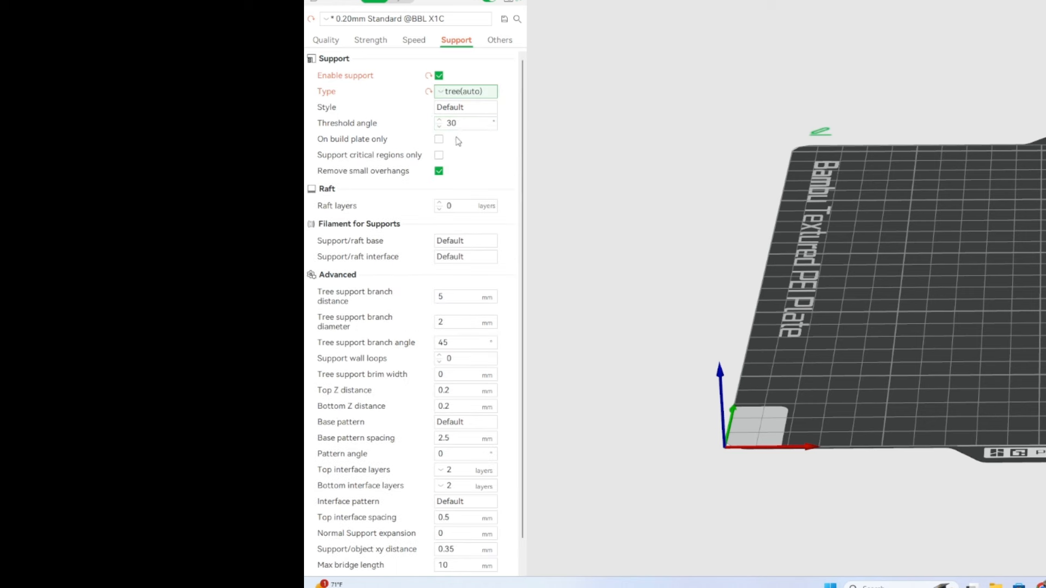
{"action": "left_click", "coordinate": [465, 107]}
{"action": "type", "text": "20"}
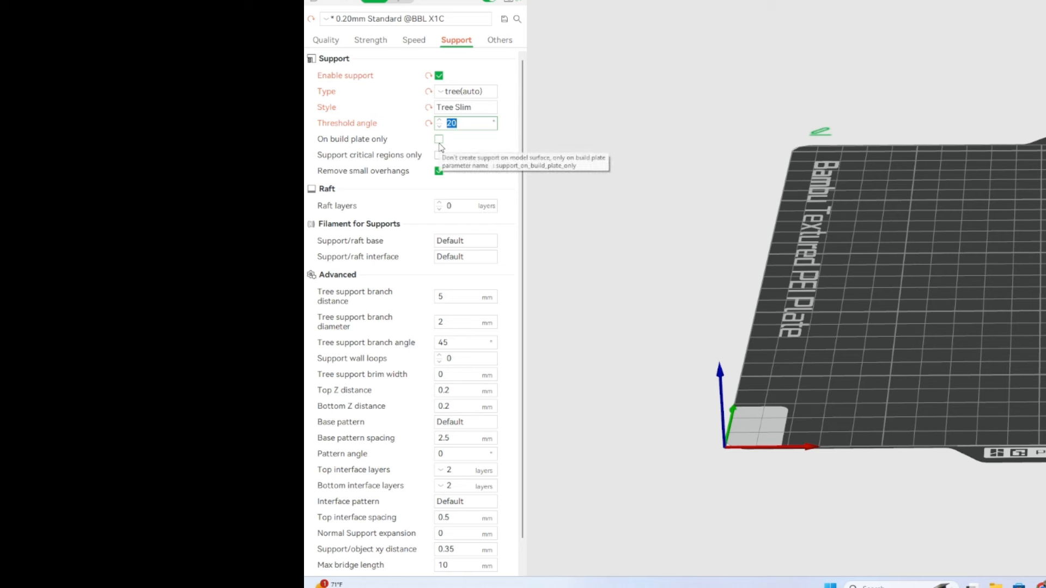
{"action": "left_click", "coordinate": [439, 138]}
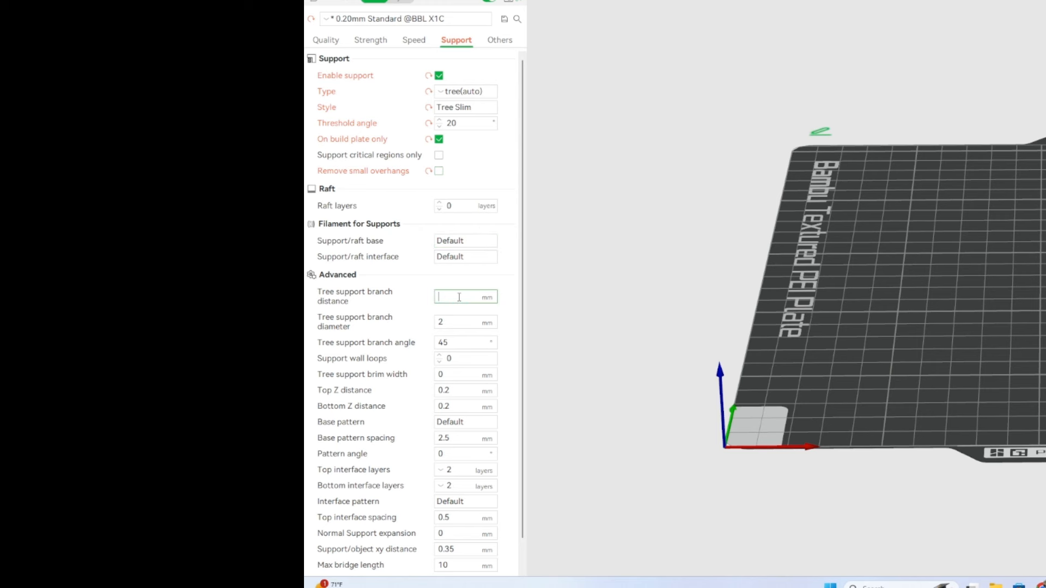
Step: Set branch distance 2 mm, support wall loops 1, and brim width 3 mm
{"action": "type", "text": "2"}
{"action": "left_click", "coordinate": [466, 342]}
{"action": "type", "text": "30"}
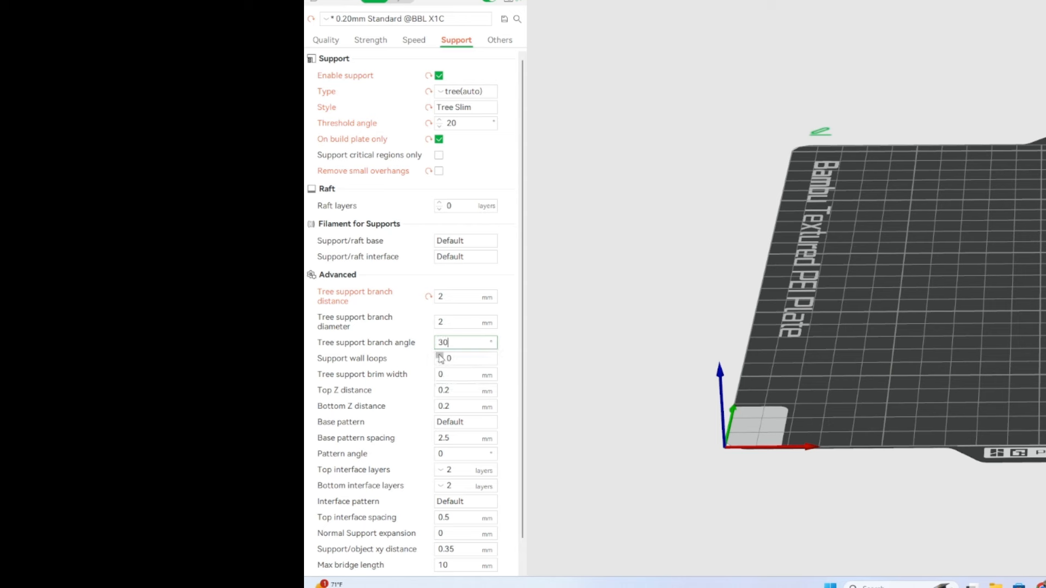
{"action": "left_click", "coordinate": [439, 355]}
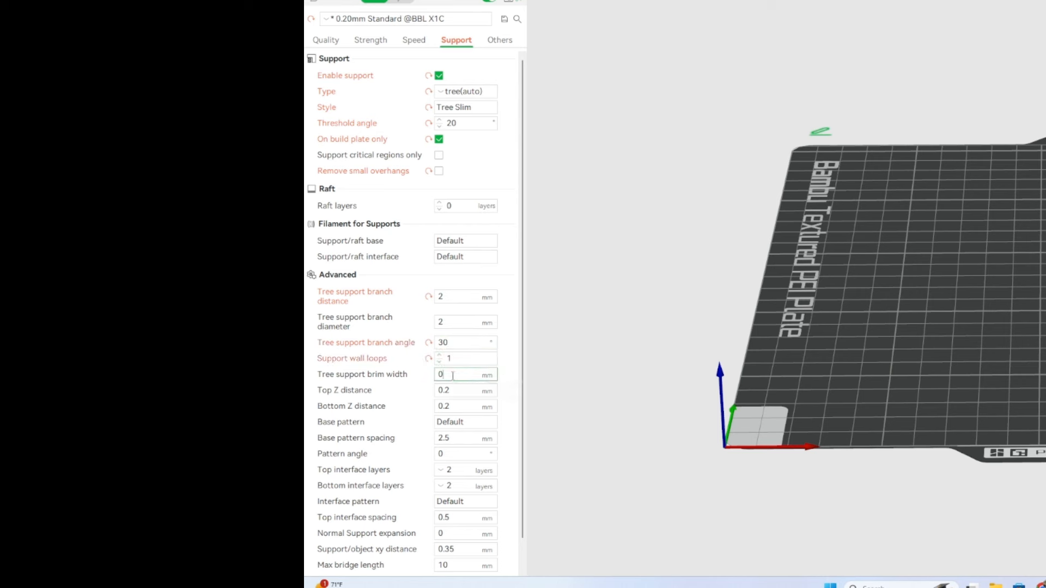
{"action": "triple_click", "coordinate": [465, 374]}
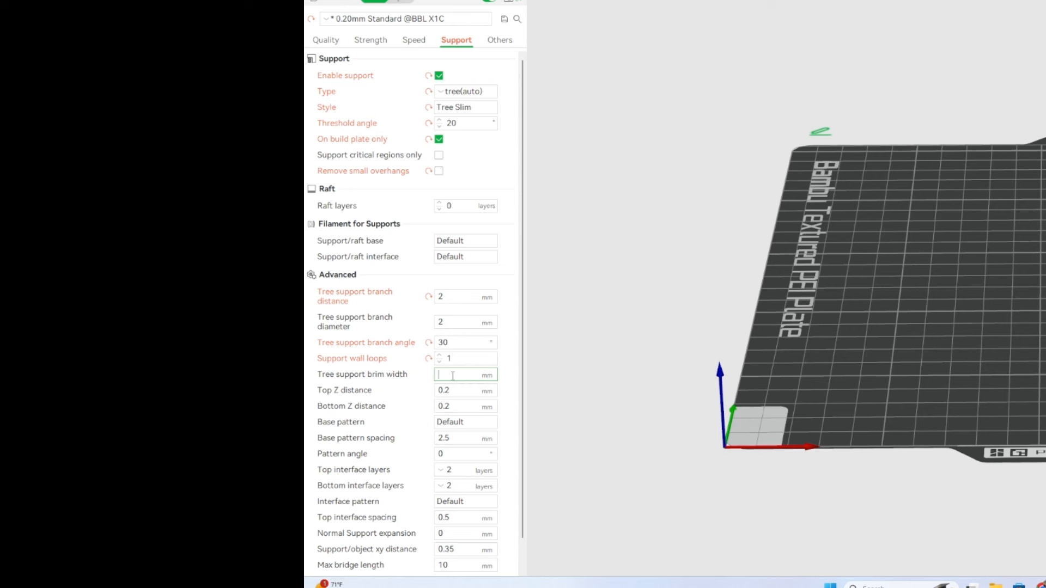
{"action": "type", "text": "3"}
{"action": "left_click", "coordinate": [466, 406]}
{"action": "type", "text": "2"}
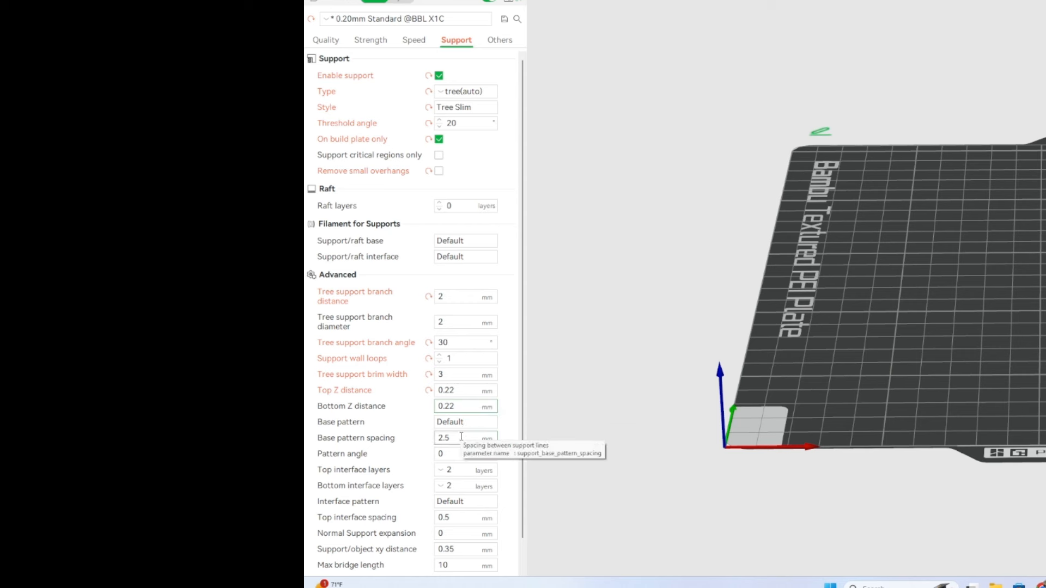
{"action": "mouse_move", "coordinate": [465, 501]}
{"action": "type", "text": "0.2"}
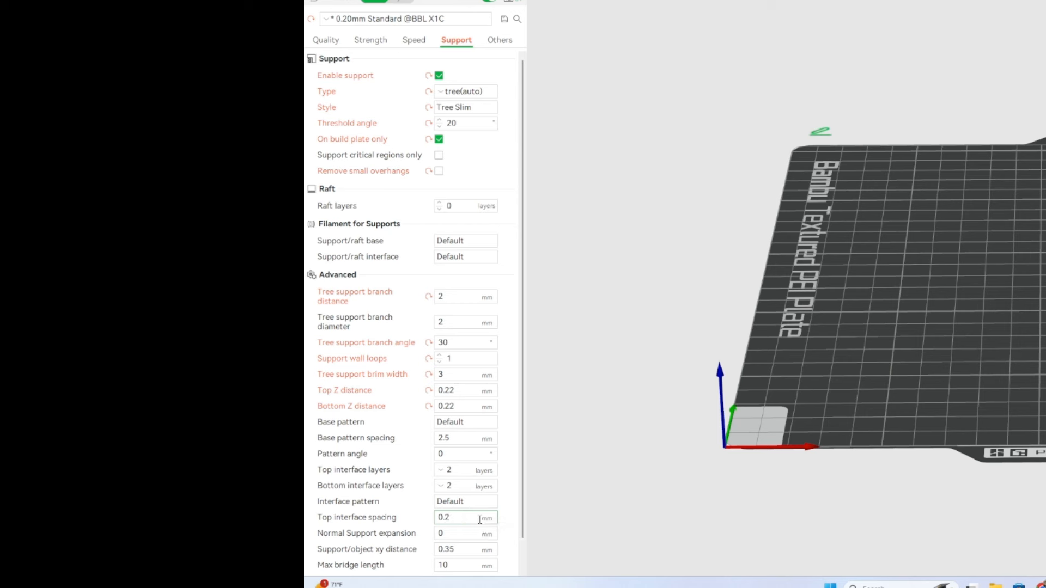
Step: Scroll the Support settings toward the support-to-object XY distance field
{"action": "scroll", "scroll_direction": "down", "scroll_amount": 3}
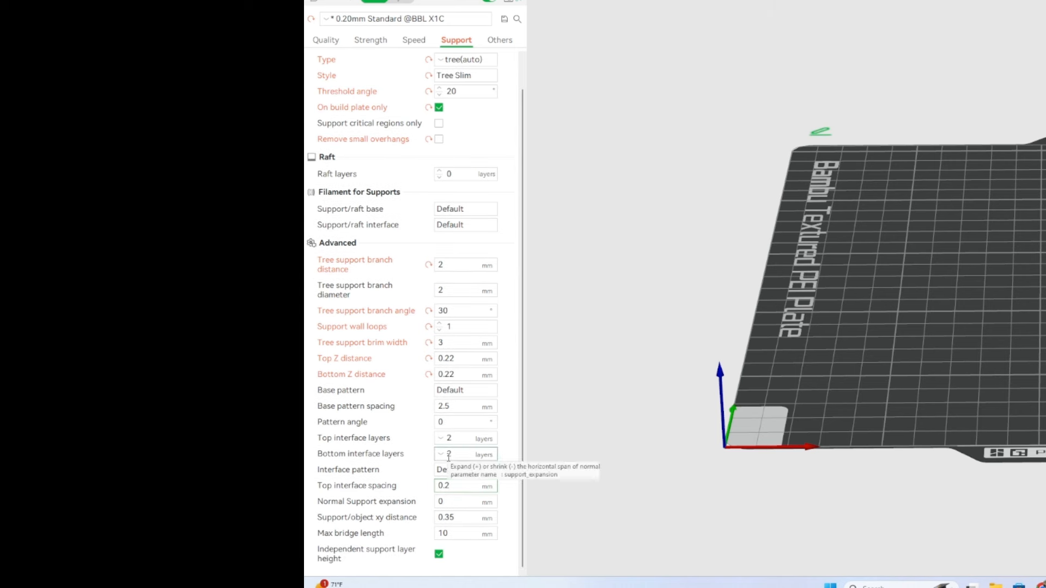
{"action": "mouse_move", "coordinate": [456, 486]}
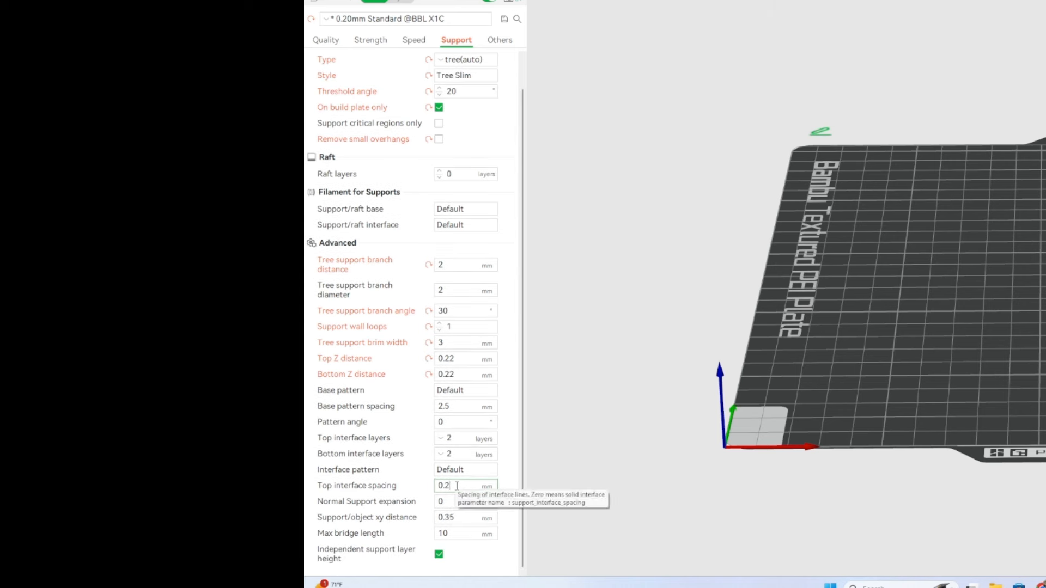
{"action": "mouse_move", "coordinate": [458, 516]}
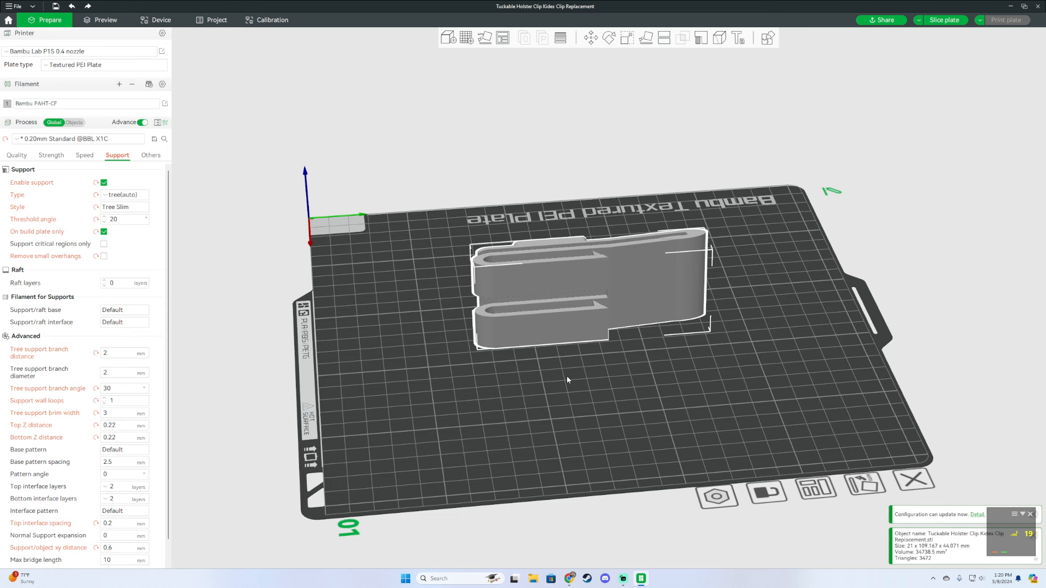
{"action": "mouse_move", "coordinate": [240, 204]}
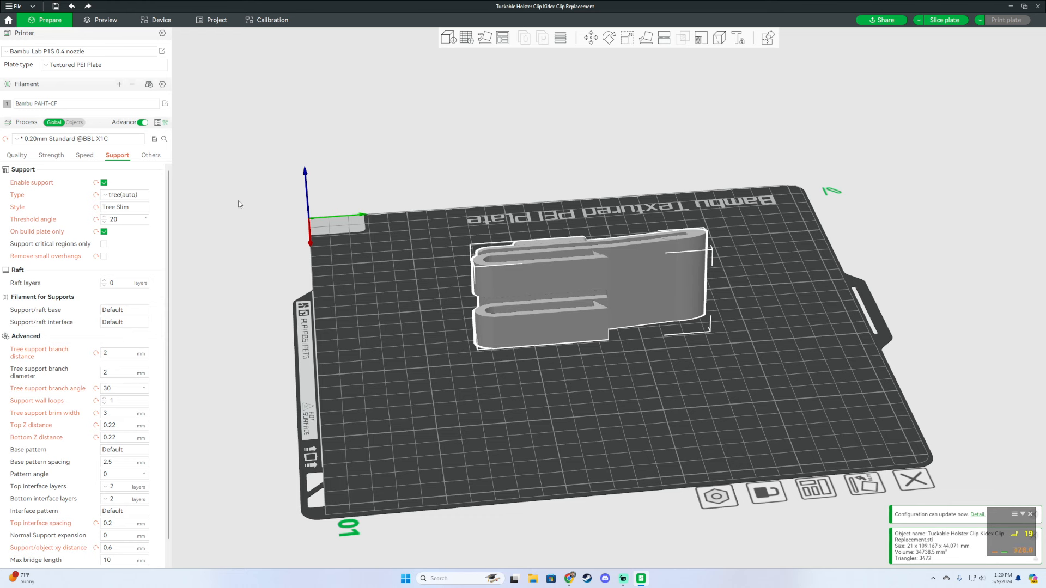
{"action": "mouse_move", "coordinate": [20, 160]}
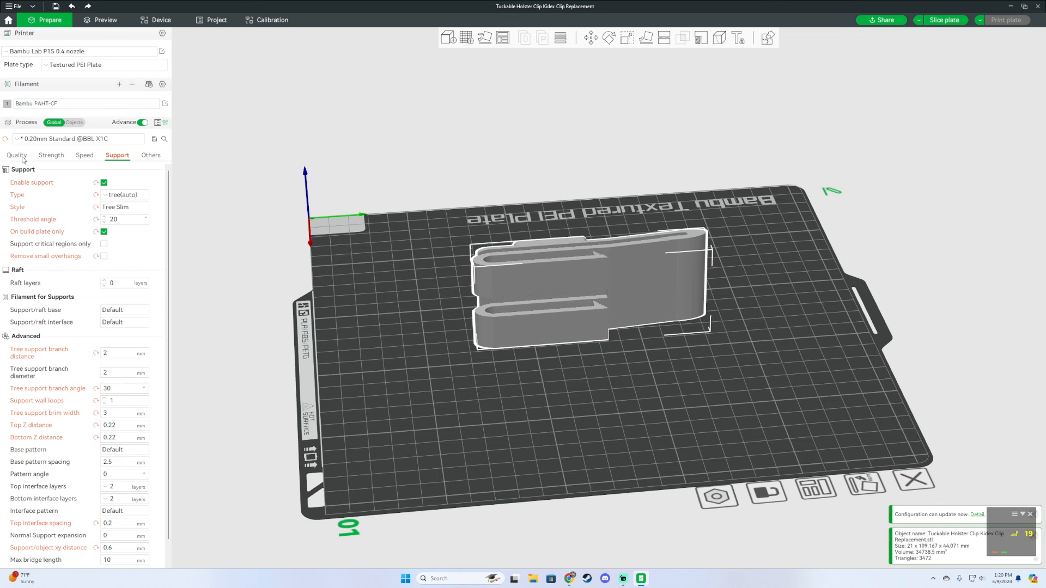
Step: Return to Quality settings and keep Bambu PAHT-CF as the filament
{"action": "left_click", "coordinate": [16, 154]}
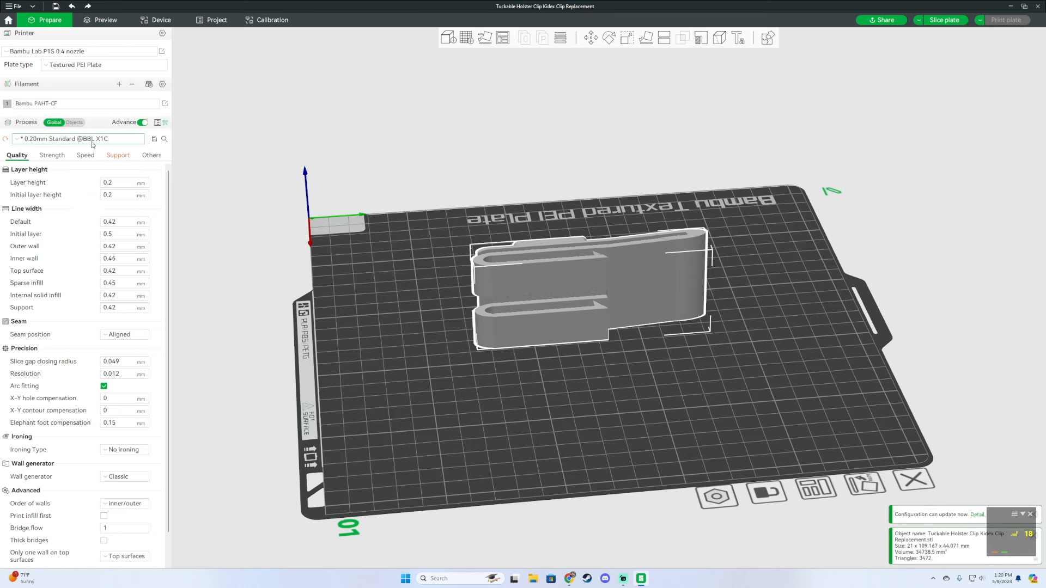
{"action": "mouse_move", "coordinate": [65, 107]}
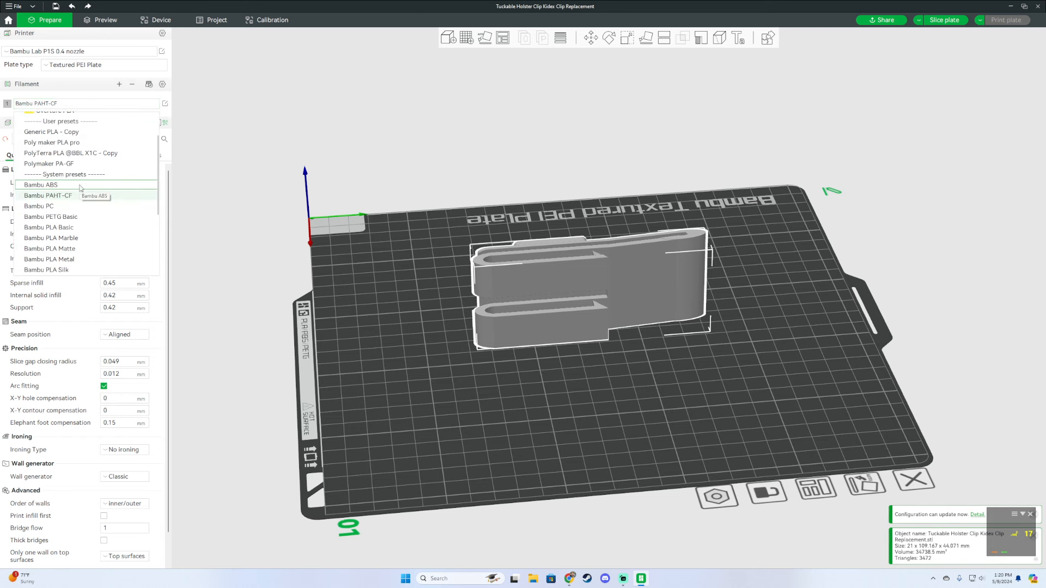
{"action": "scroll", "scroll_direction": "down", "scroll_amount": 3}
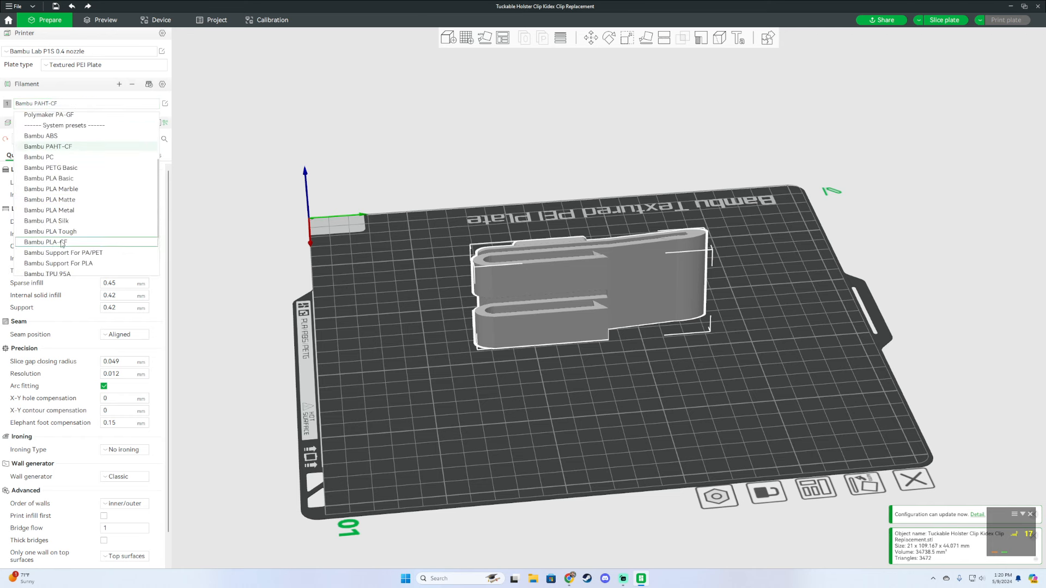
{"action": "scroll", "scroll_direction": "down", "scroll_amount": 3}
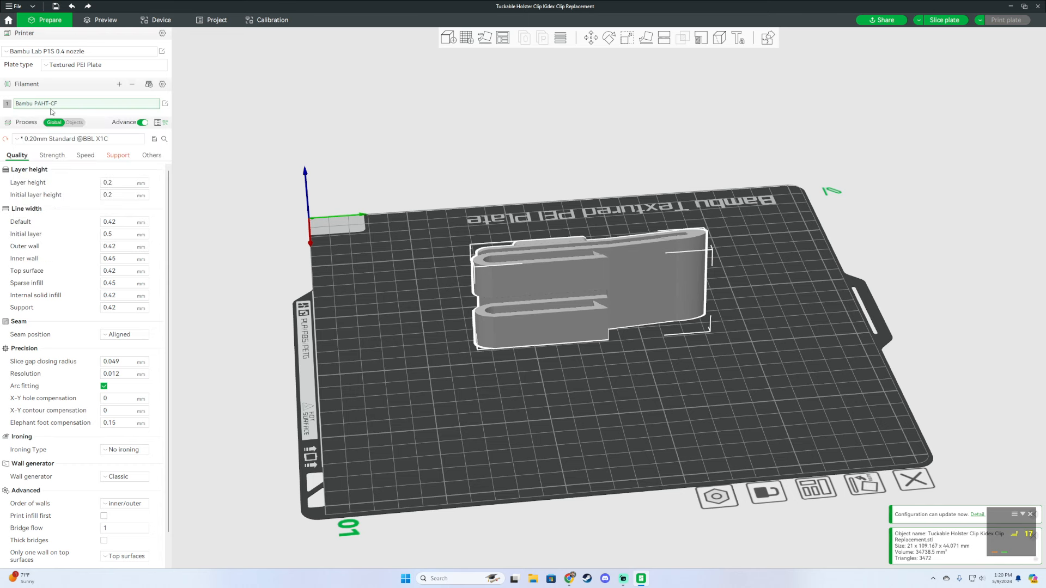
{"action": "mouse_move", "coordinate": [53, 110]}
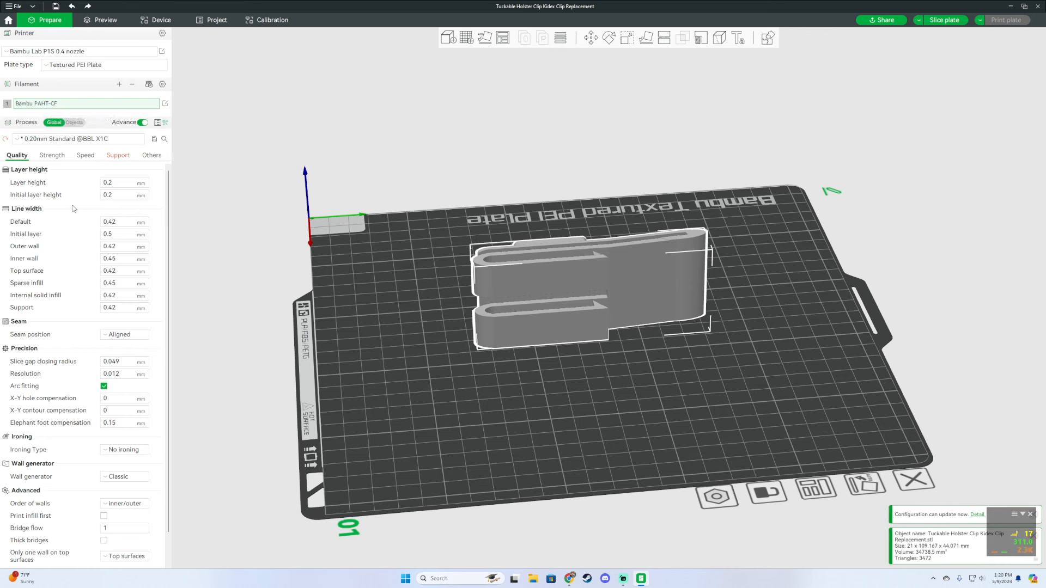
{"action": "mouse_move", "coordinate": [87, 225]}
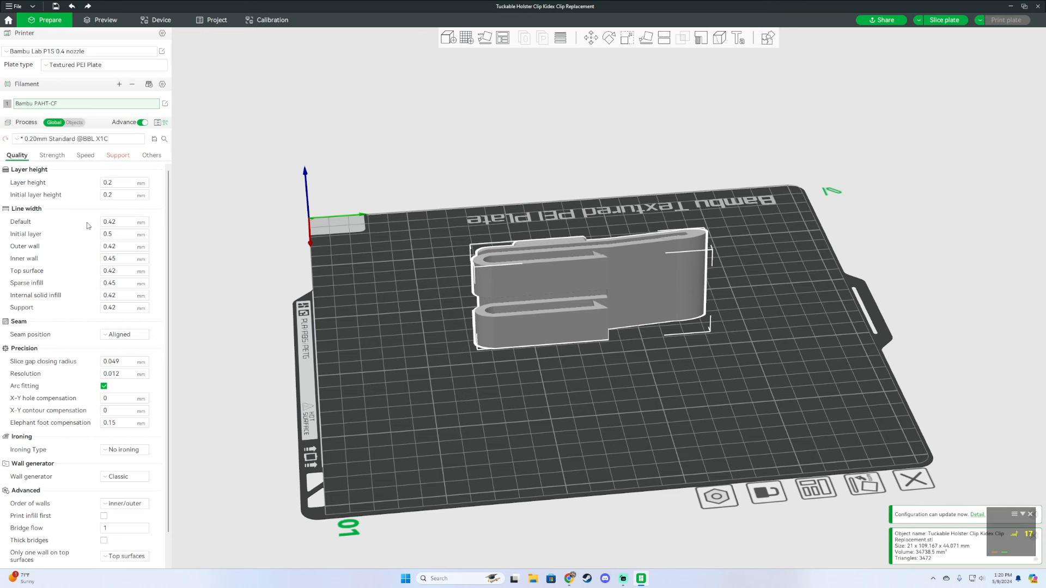
Step: Set strength to 4 wall loops and 75% sparse infill density
{"action": "scroll", "scroll_direction": "down", "scroll_amount": 3}
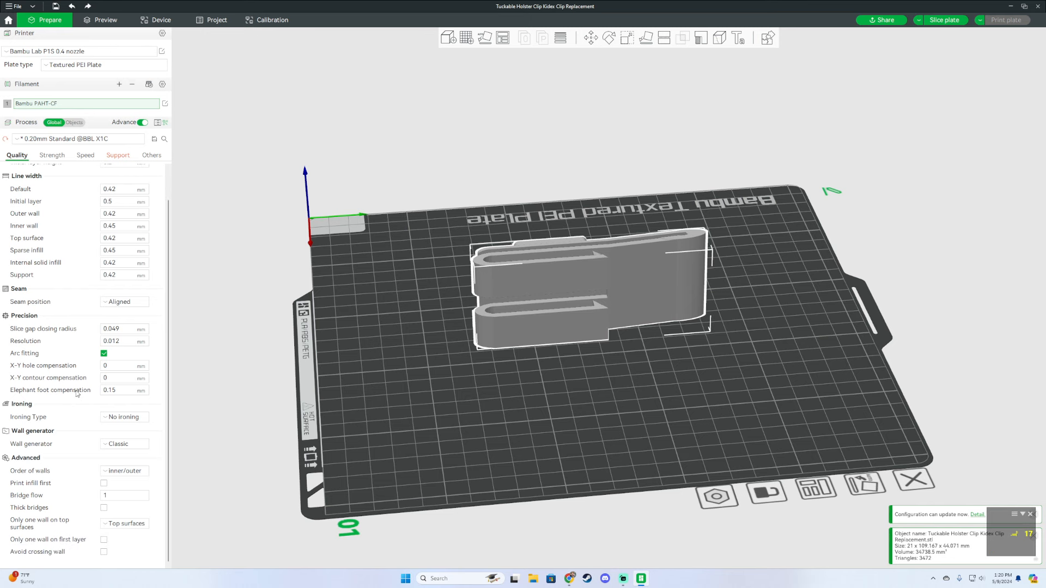
{"action": "mouse_move", "coordinate": [38, 131]}
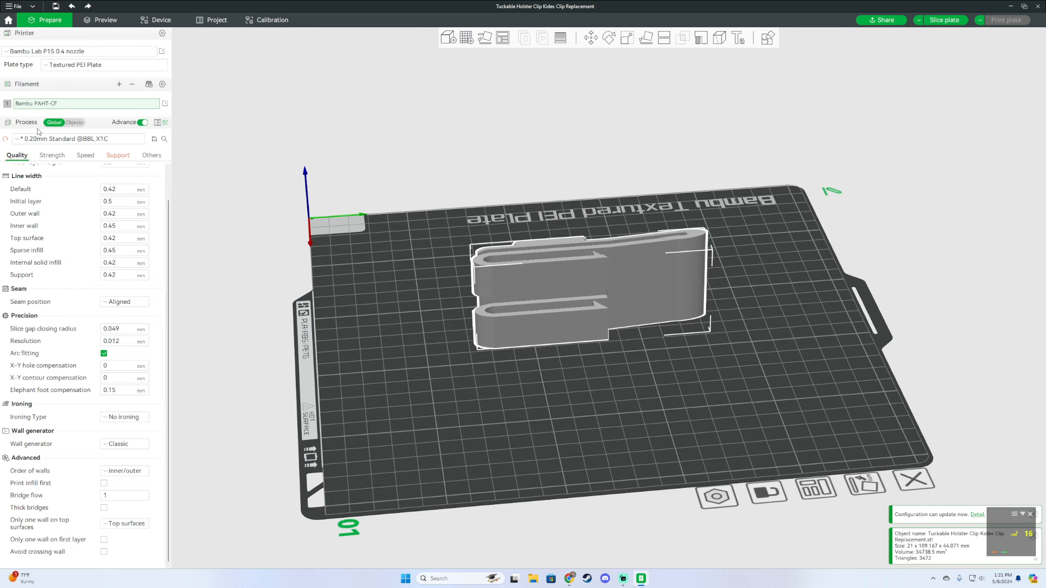
{"action": "left_click", "coordinate": [53, 154]}
{"action": "type", "text": "4"}
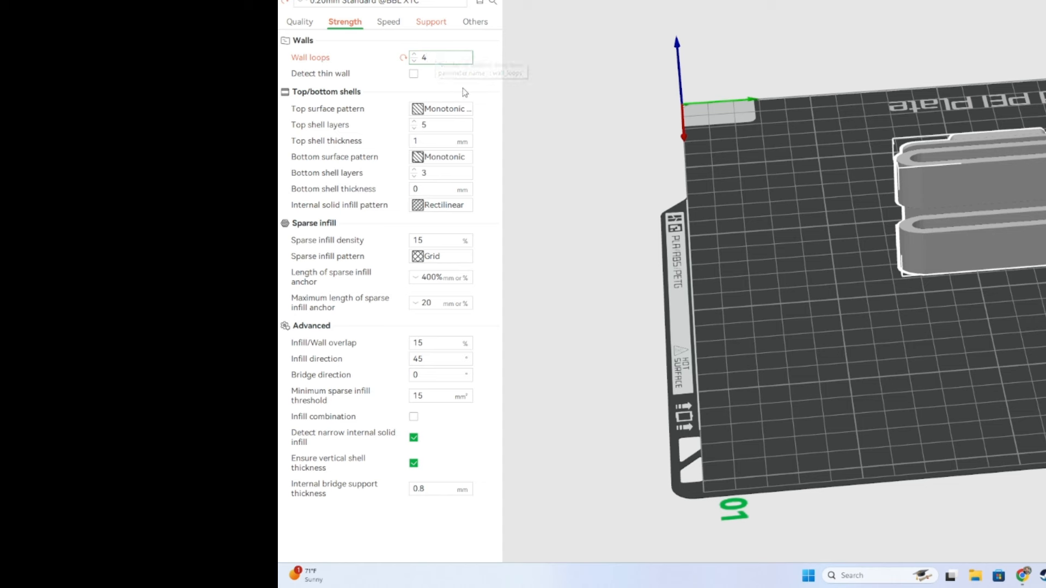
{"action": "left_click", "coordinate": [440, 57]}
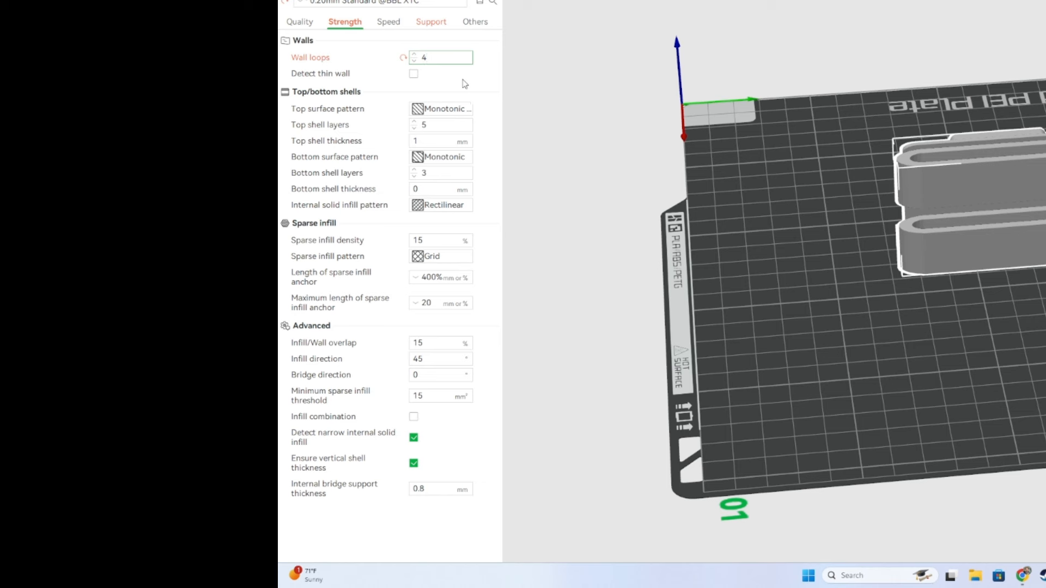
{"action": "mouse_move", "coordinate": [440, 56]}
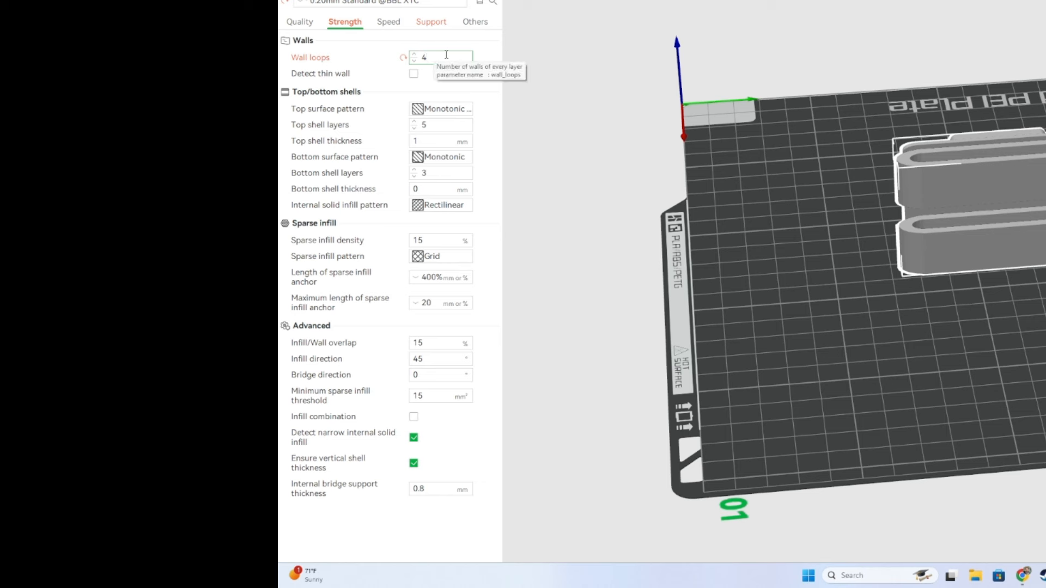
{"action": "mouse_move", "coordinate": [377, 82]}
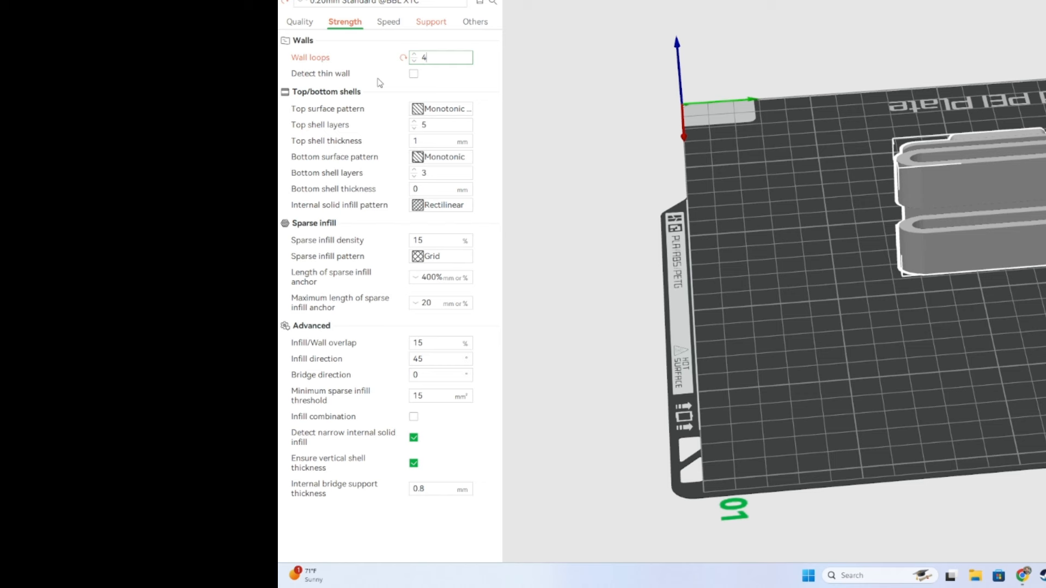
{"action": "mouse_move", "coordinate": [386, 331]}
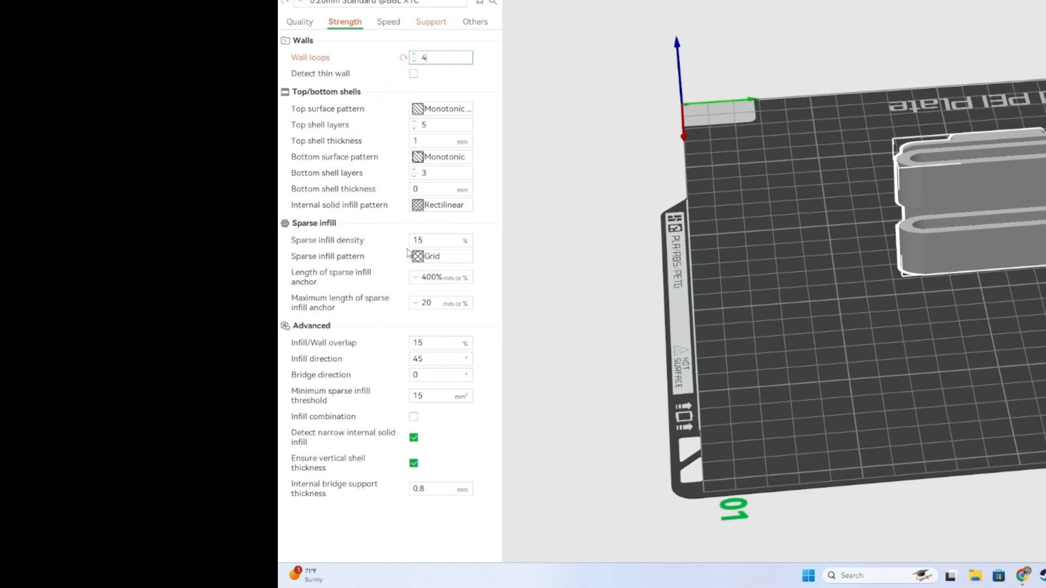
{"action": "mouse_move", "coordinate": [386, 192]}
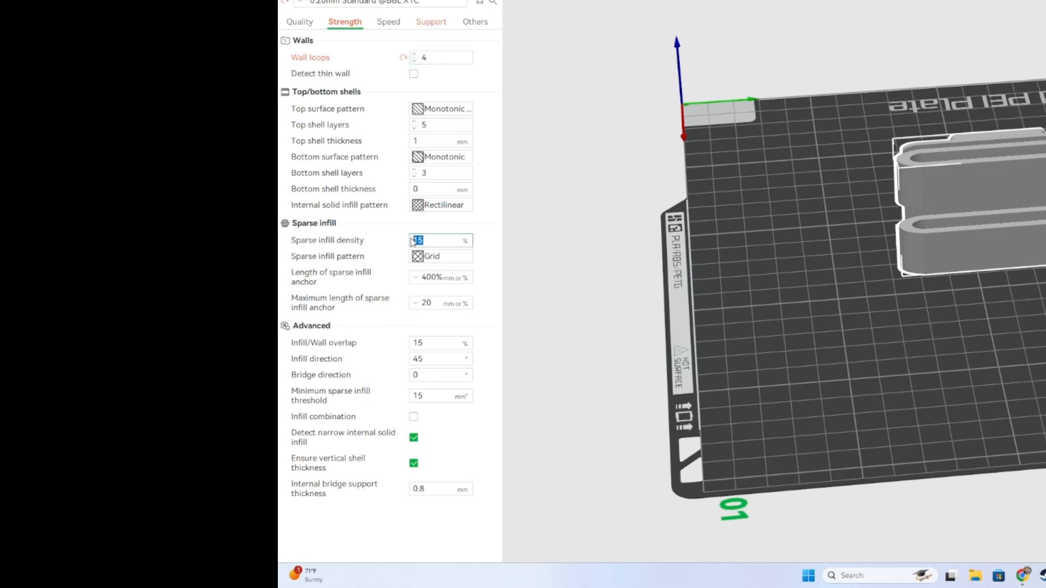
{"action": "mouse_move", "coordinate": [392, 238]}
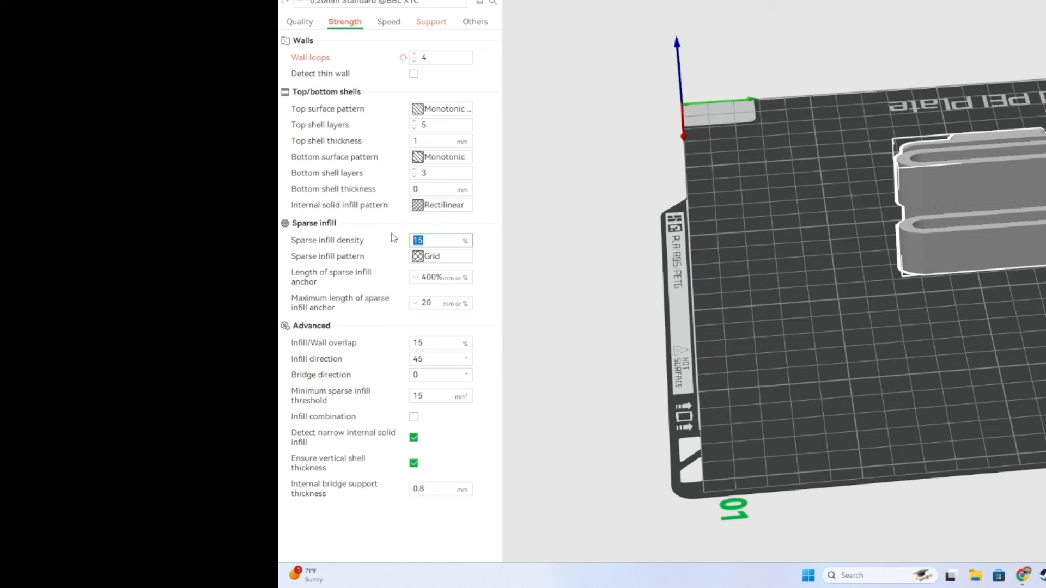
{"action": "type", "text": "7"}
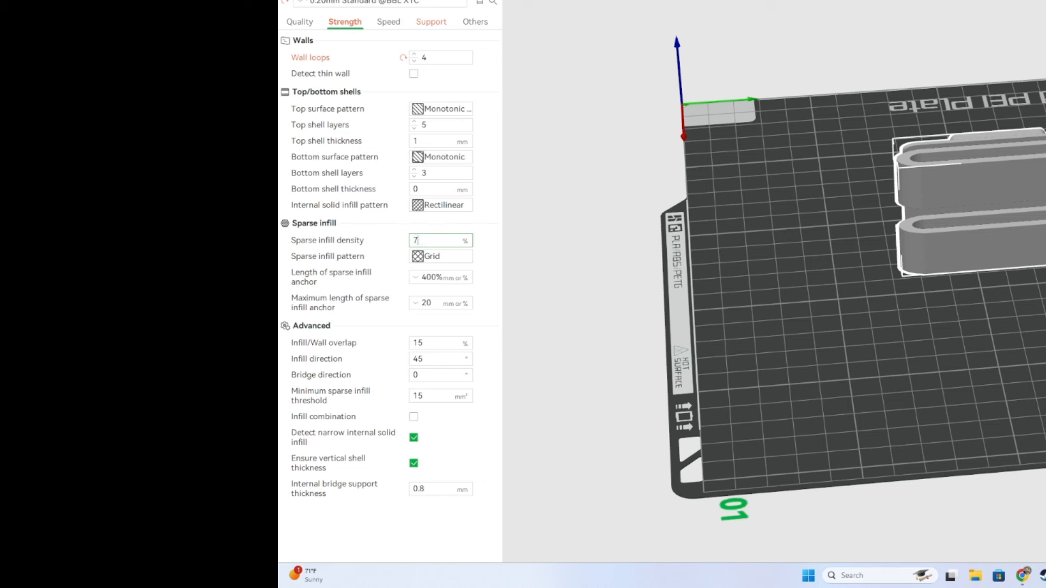
{"action": "type", "text": "5"}
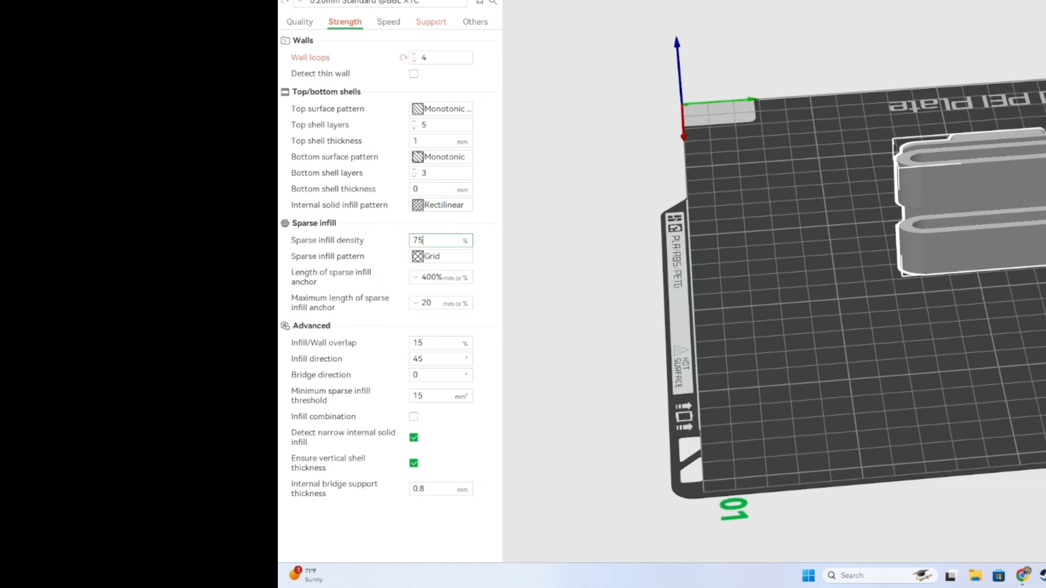
{"action": "mouse_move", "coordinate": [402, 241]}
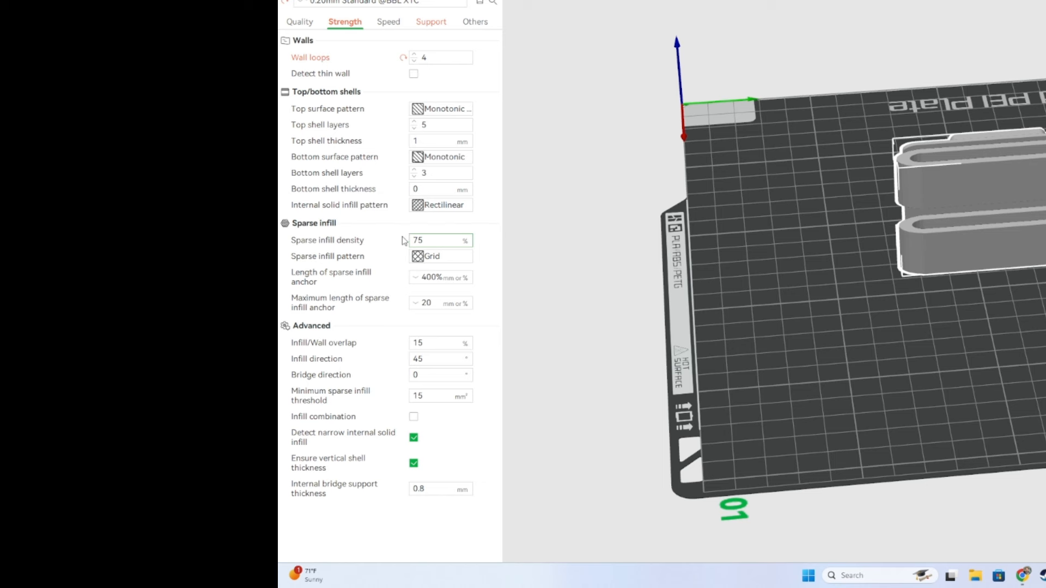
{"action": "mouse_move", "coordinate": [394, 345]}
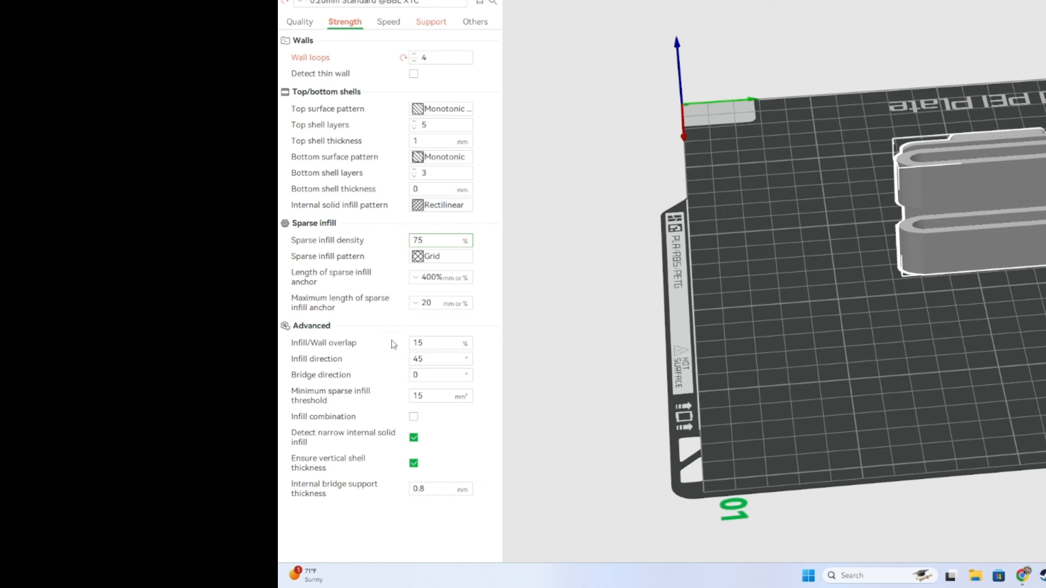
{"action": "mouse_move", "coordinate": [383, 418]}
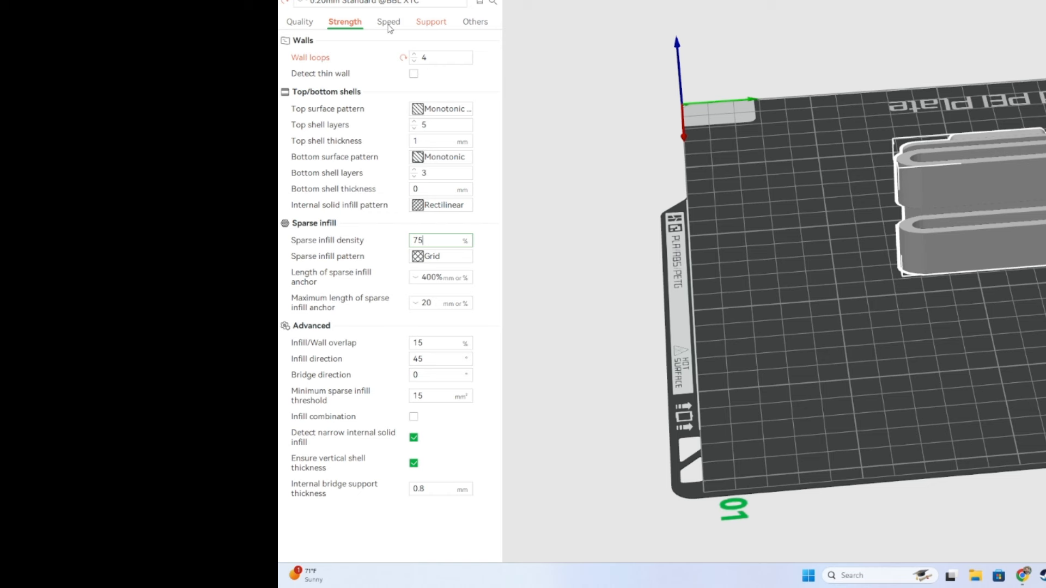
Step: Review the print speed settings, leaving all values unchanged
{"action": "left_click", "coordinate": [388, 22]}
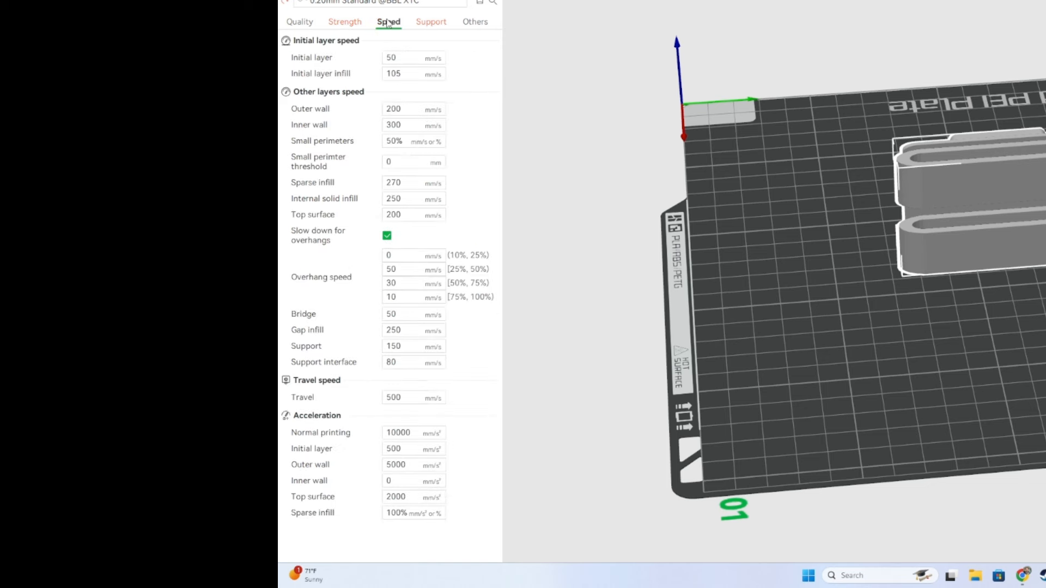
{"action": "mouse_move", "coordinate": [467, 102]}
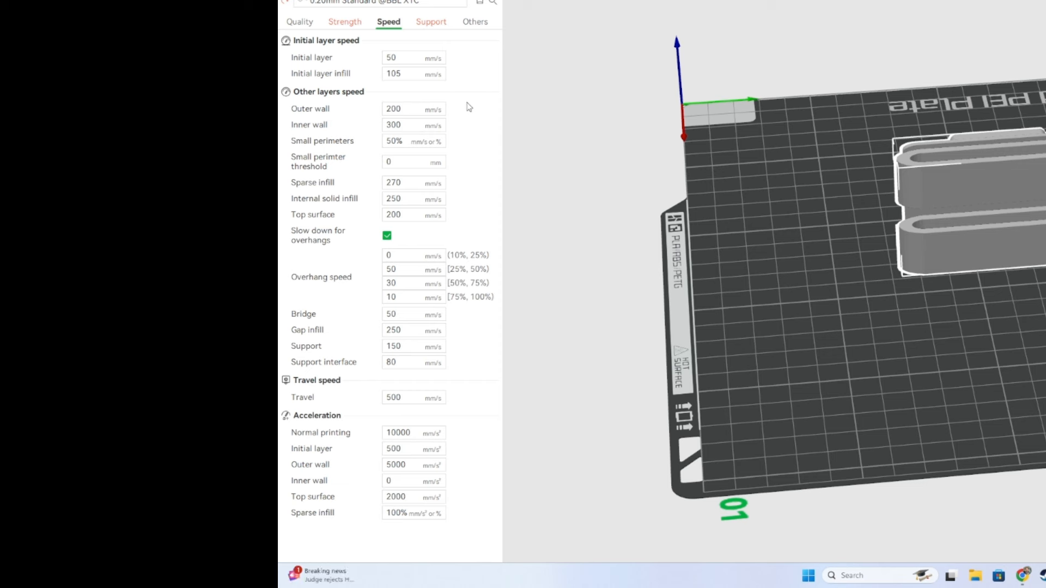
{"action": "mouse_move", "coordinate": [476, 112]}
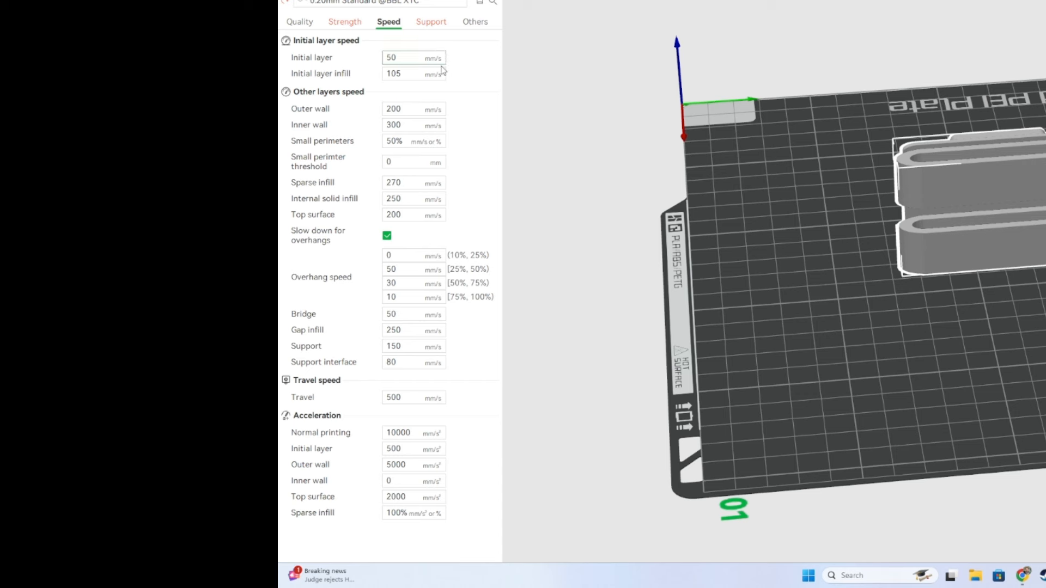
{"action": "mouse_move", "coordinate": [465, 477]}
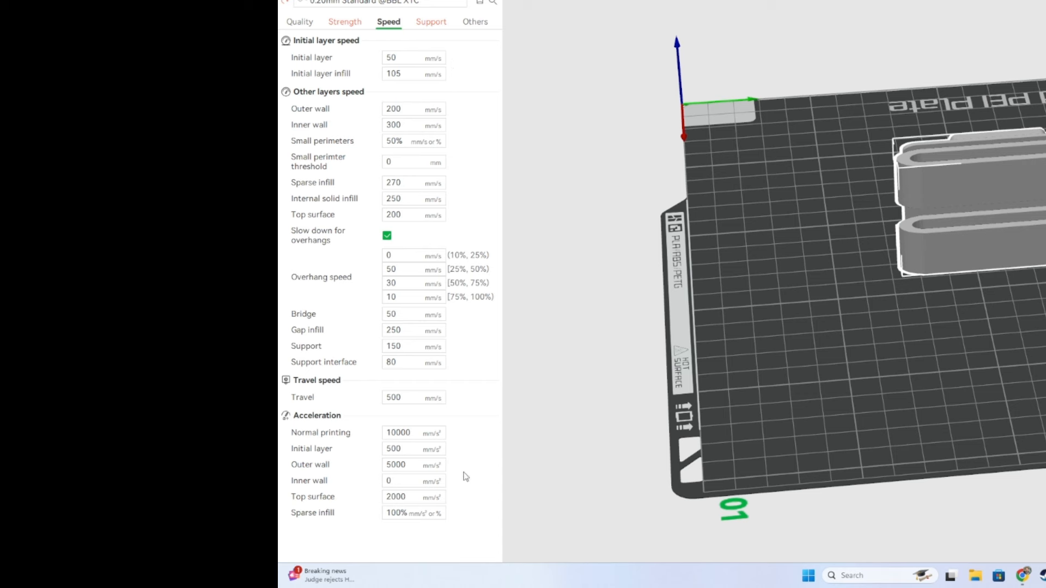
{"action": "mouse_move", "coordinate": [471, 271]}
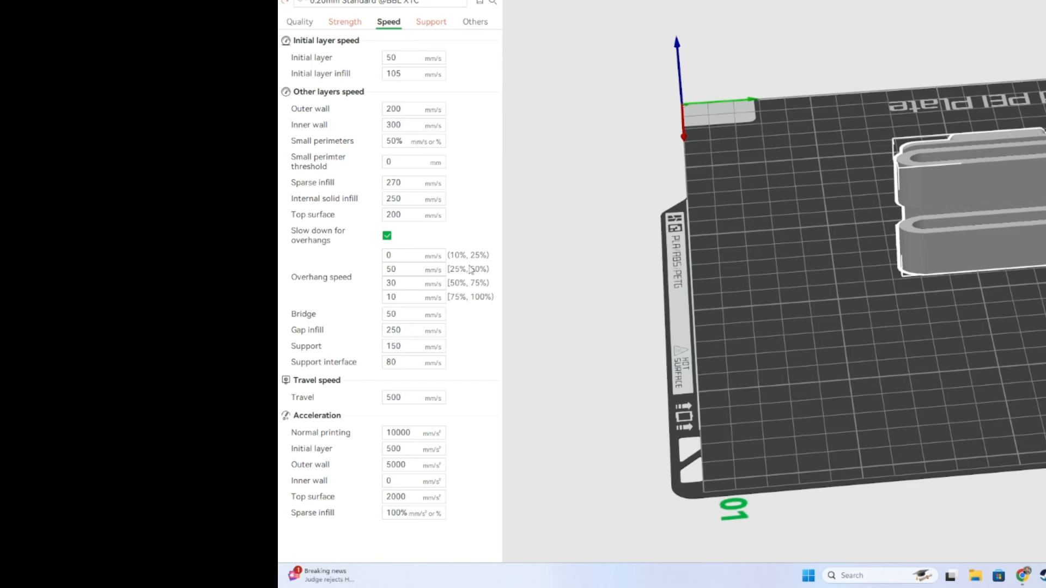
{"action": "mouse_move", "coordinate": [471, 270]}
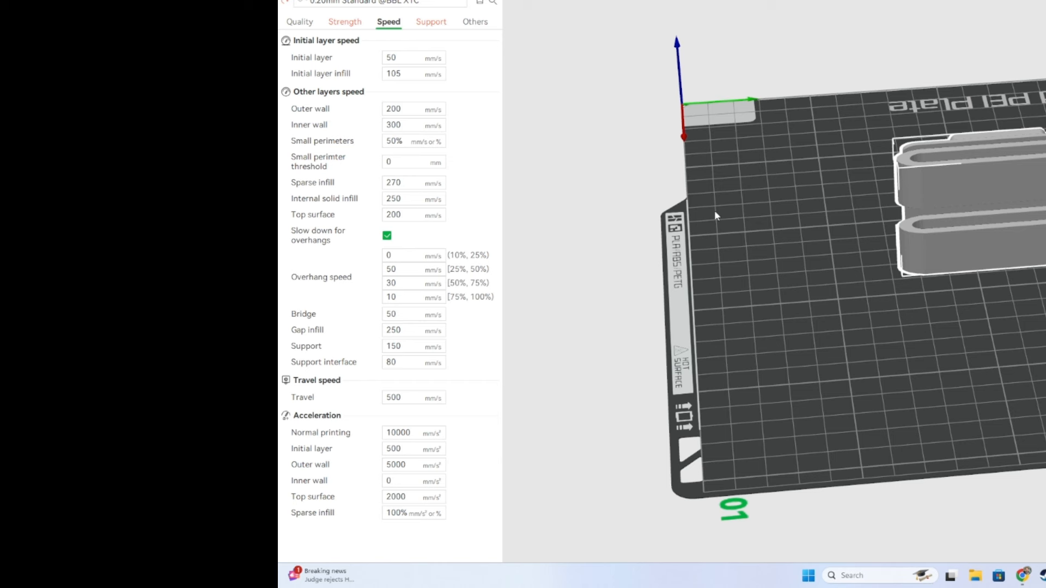
{"action": "mouse_move", "coordinate": [466, 198]}
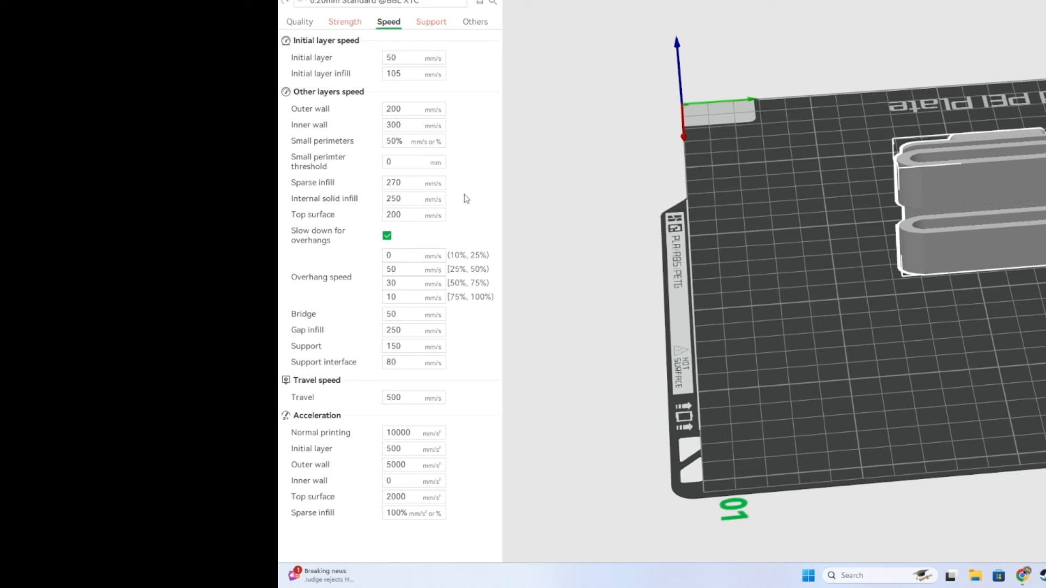
{"action": "mouse_move", "coordinate": [510, 155]}
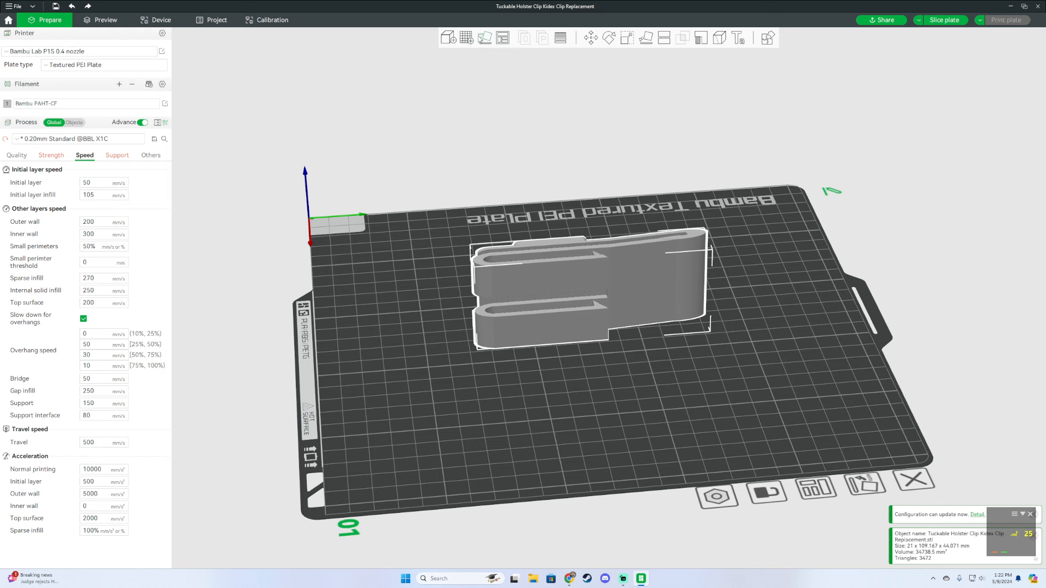
{"action": "mouse_move", "coordinate": [465, 37]}
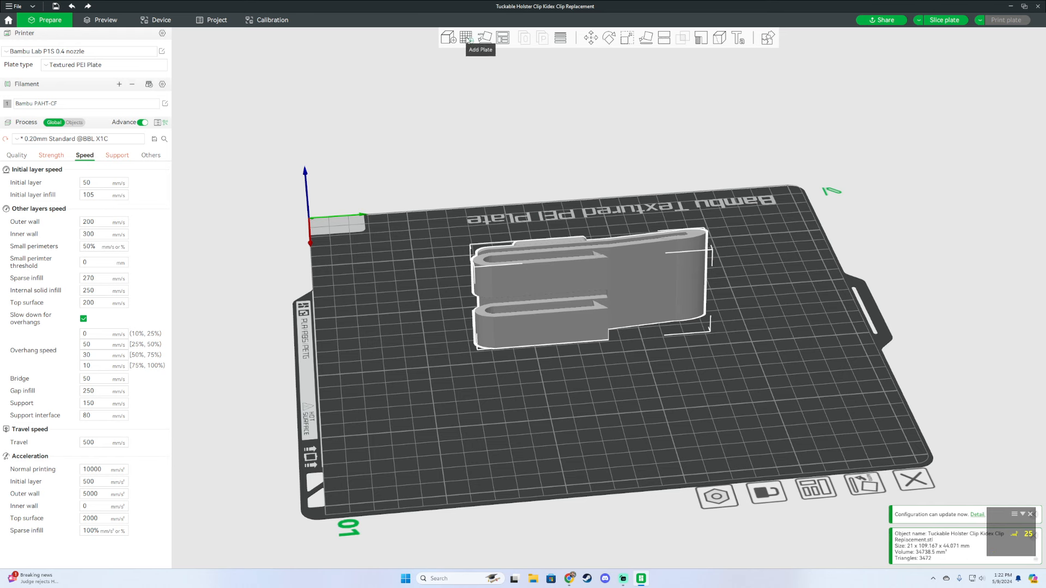
{"action": "mouse_move", "coordinate": [466, 37]}
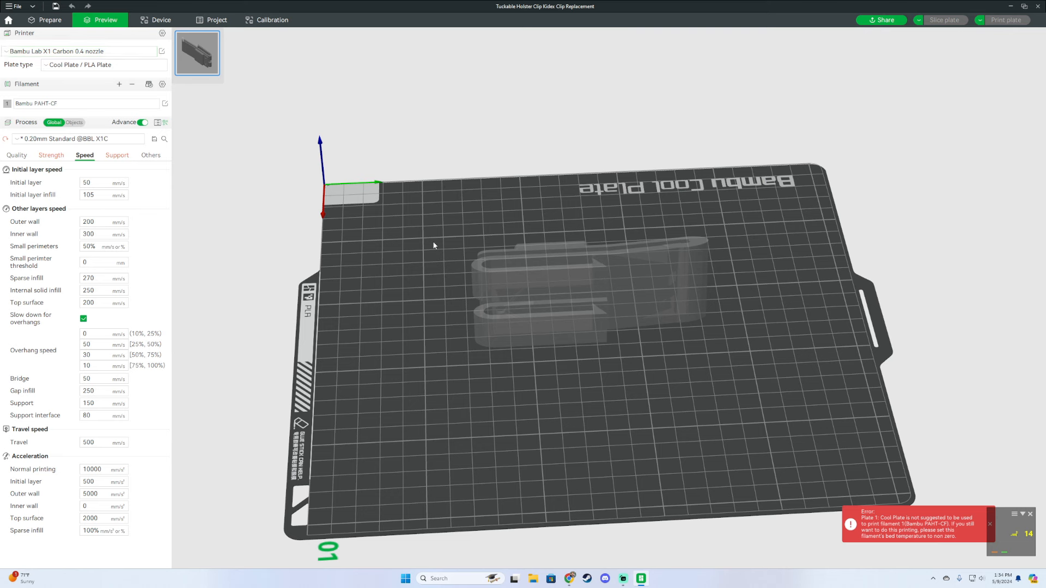
Step: Switch to the Engineering Plate and slice the clip with tree supports
{"action": "left_click", "coordinate": [104, 64]}
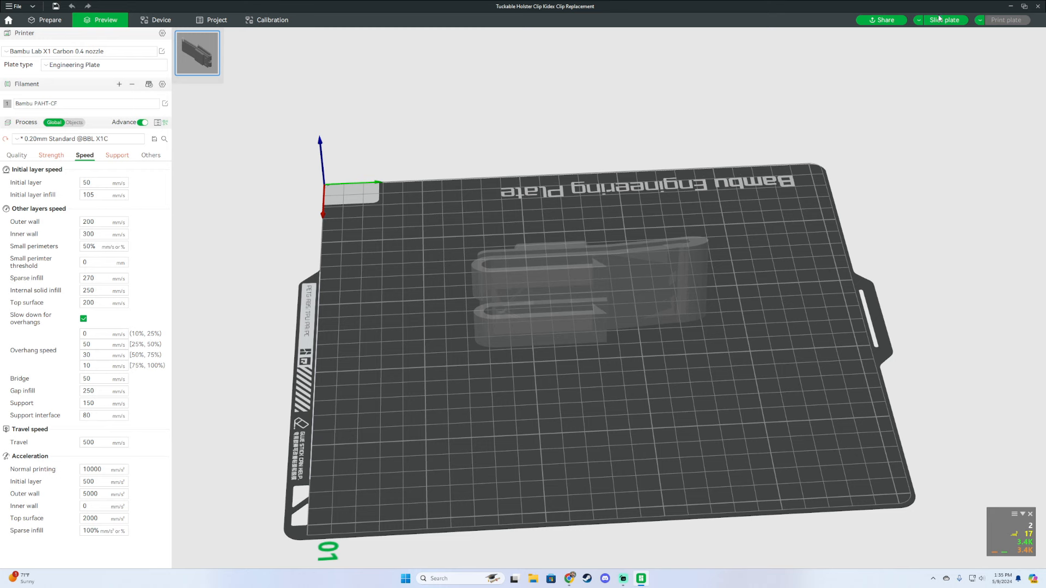
{"action": "left_click", "coordinate": [943, 20]}
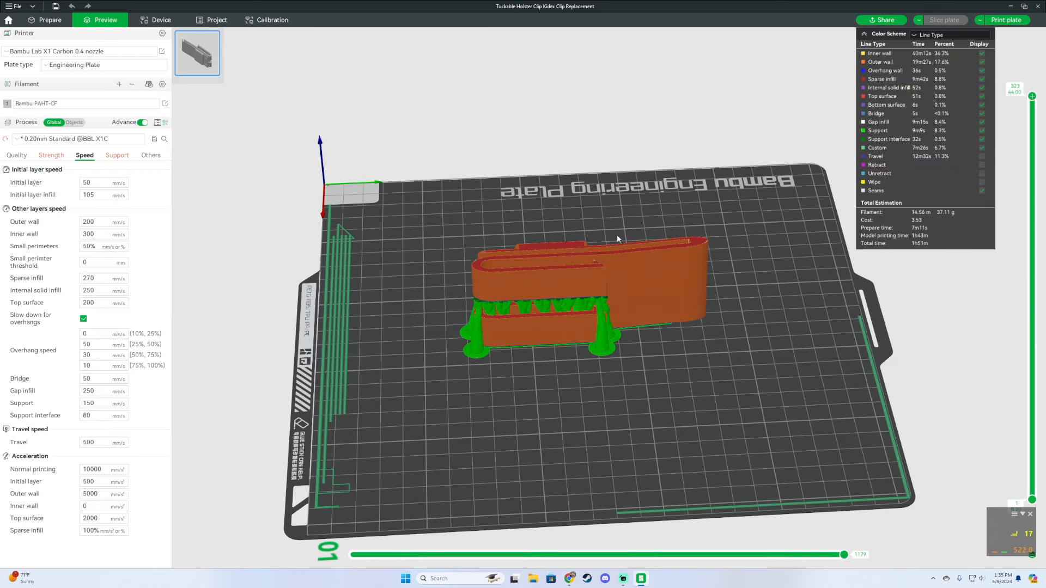
{"action": "mouse_move", "coordinate": [539, 191]}
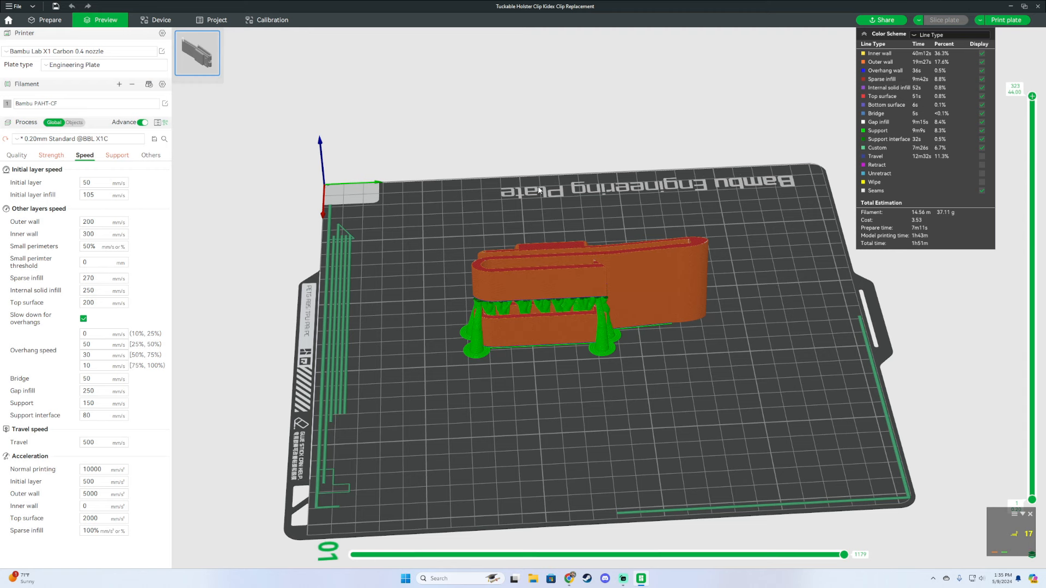
Step: Send the sliced clip print job to the X1 Carbon with the filament mapped
{"action": "left_click", "coordinate": [1006, 19]}
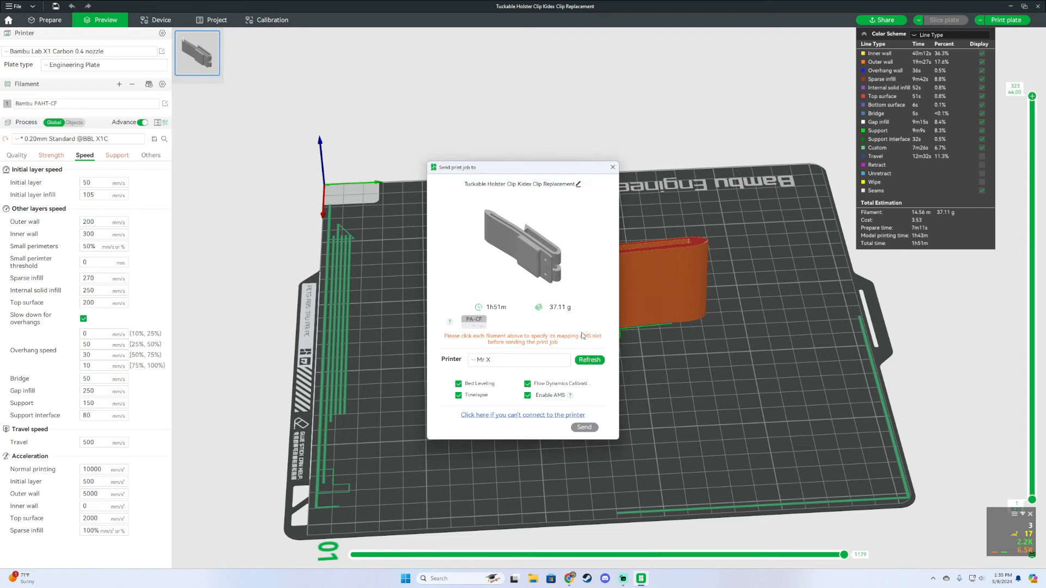
{"action": "left_click", "coordinate": [527, 394]}
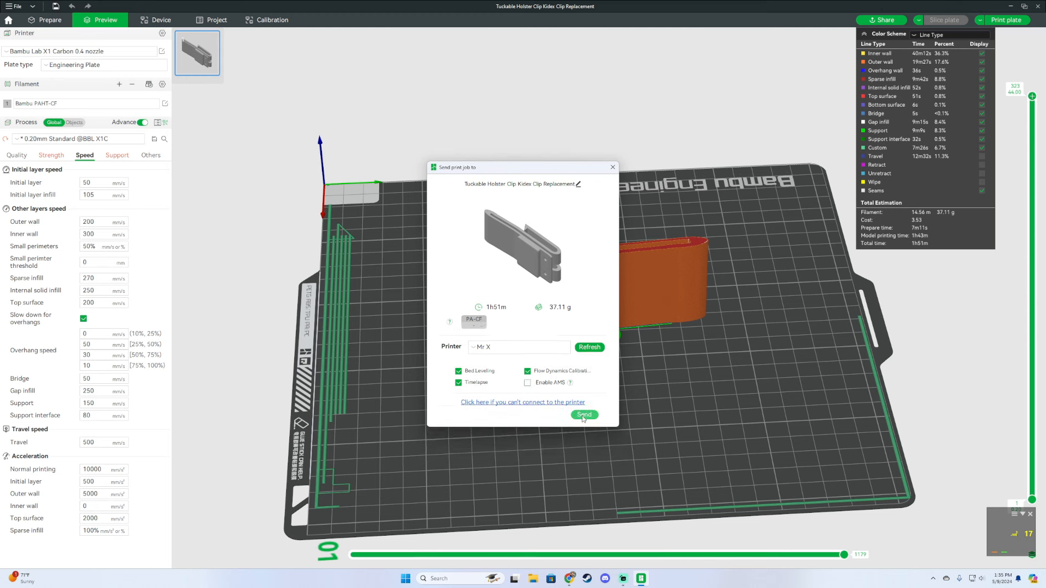
{"action": "left_click", "coordinate": [584, 414]}
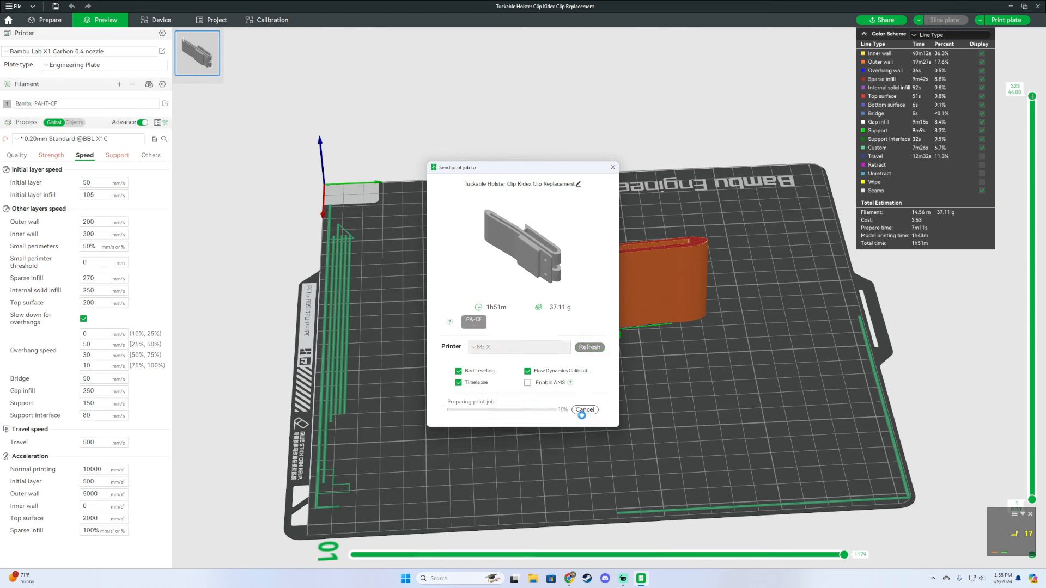